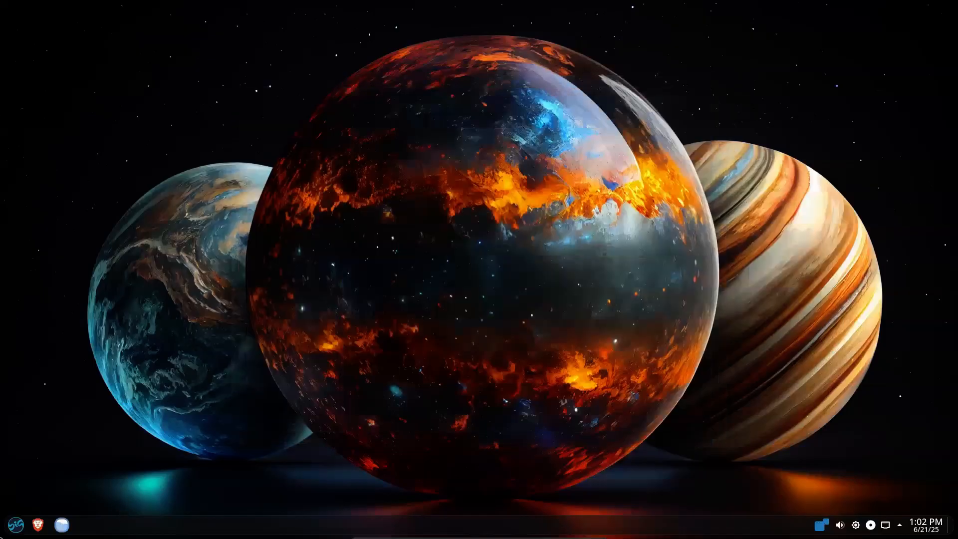
- Browse the application launcher's Utilities category, then close the launcher
left_click(14, 525)
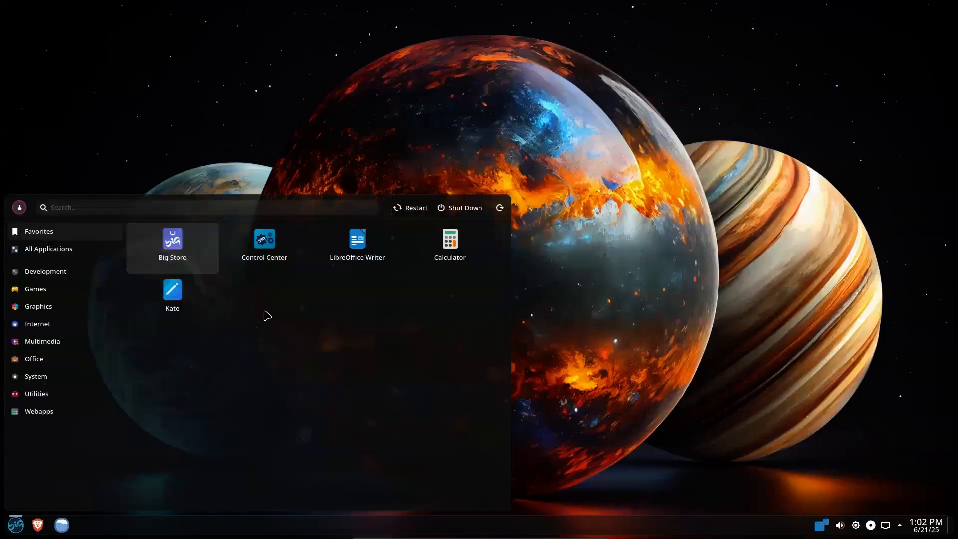
left_click(35, 288)
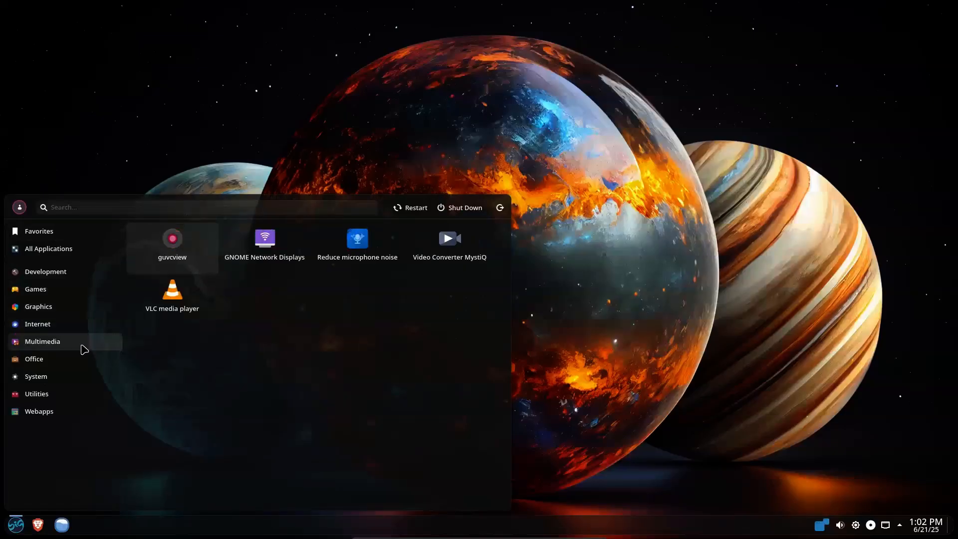
left_click(36, 376)
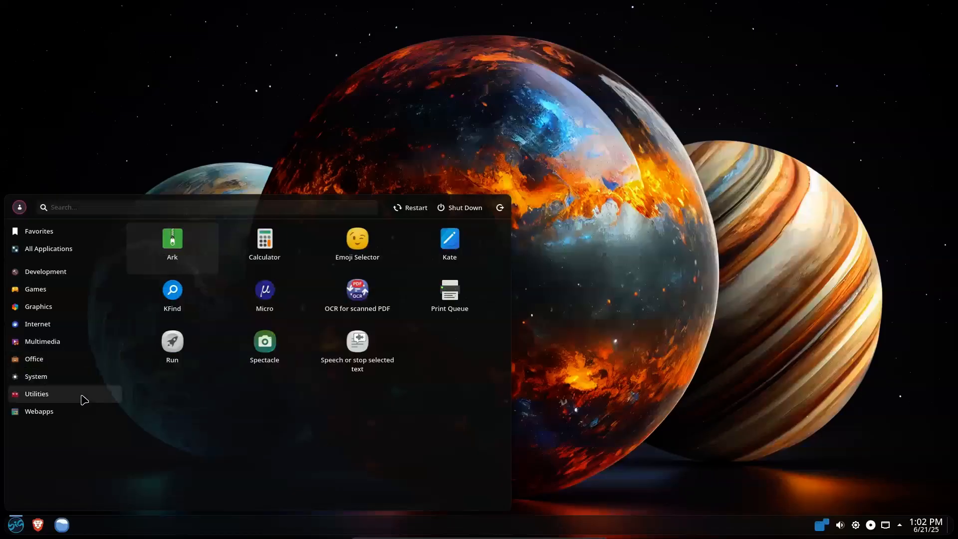
mouse_move(84, 418)
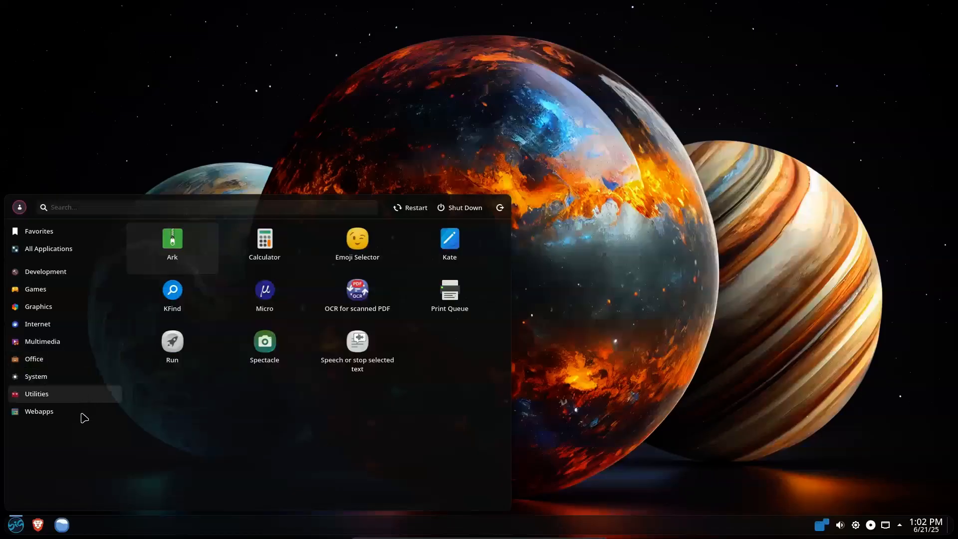
left_click(38, 410)
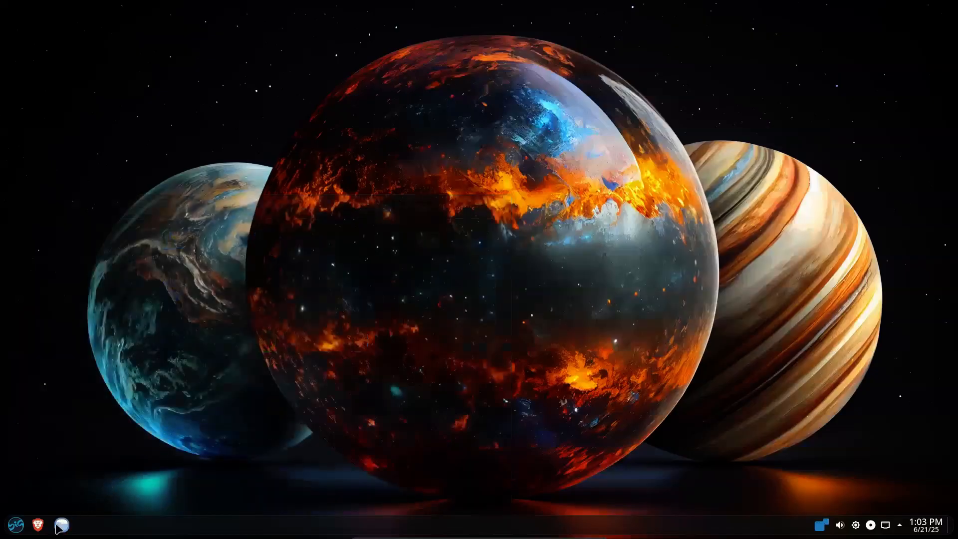
- In Dolphin, show Home in Details view, try the filter bar and search, then close it
left_click(60, 525)
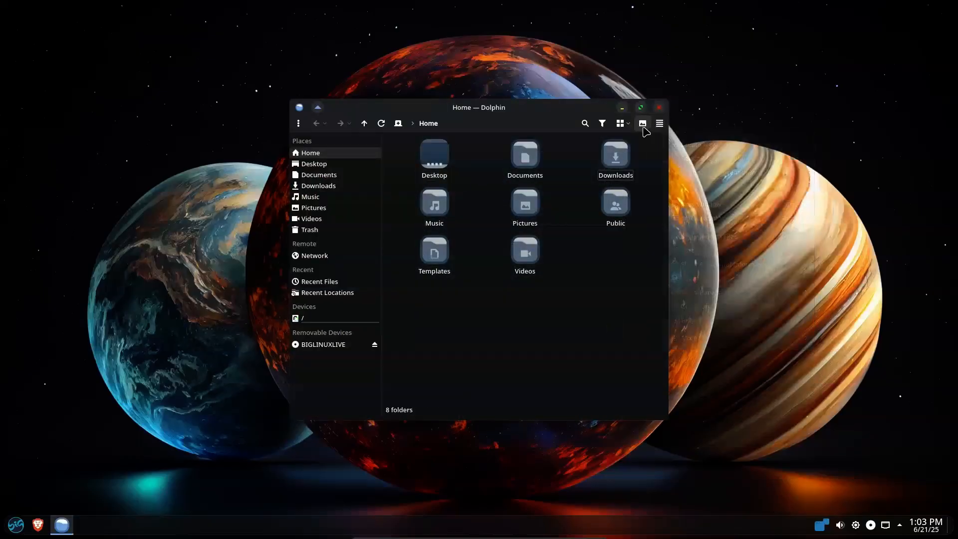
left_click(621, 123)
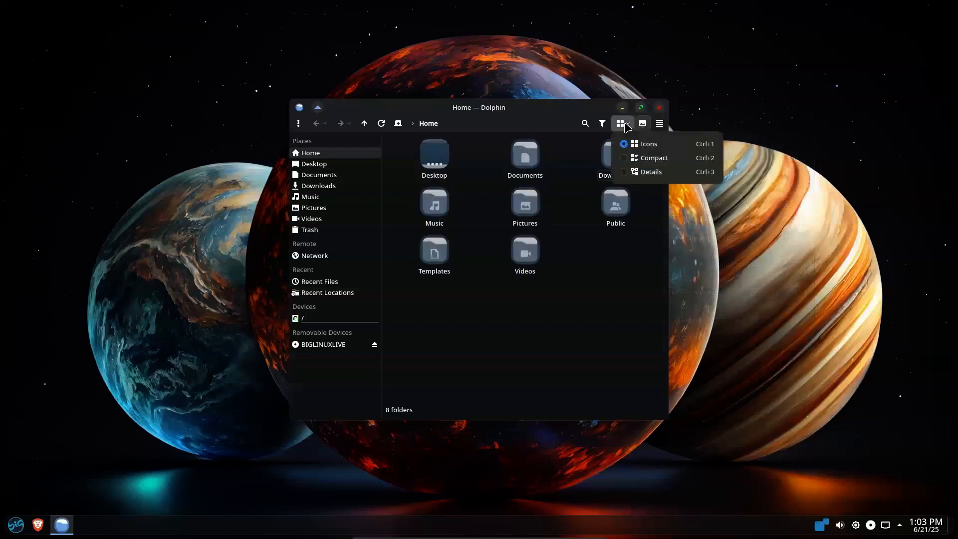
left_click(650, 171)
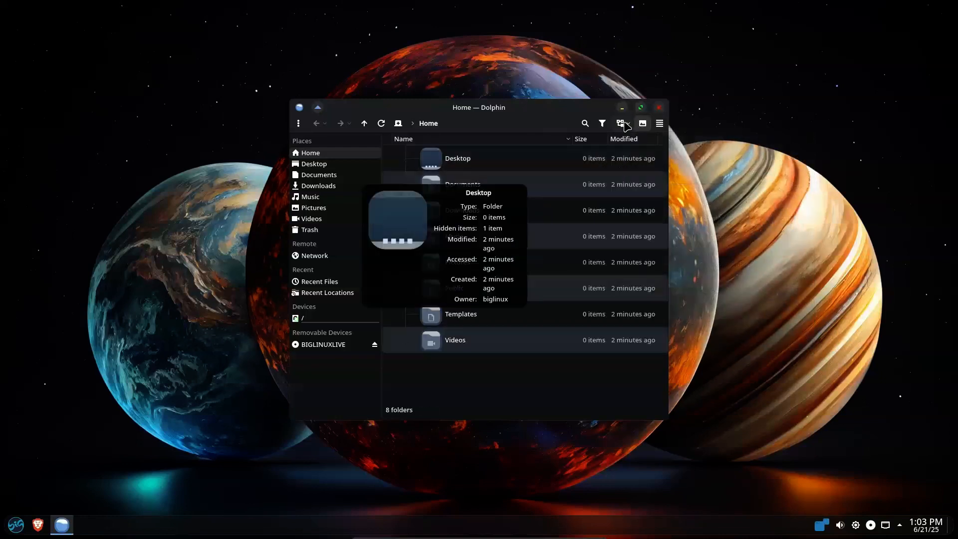
left_click(601, 123)
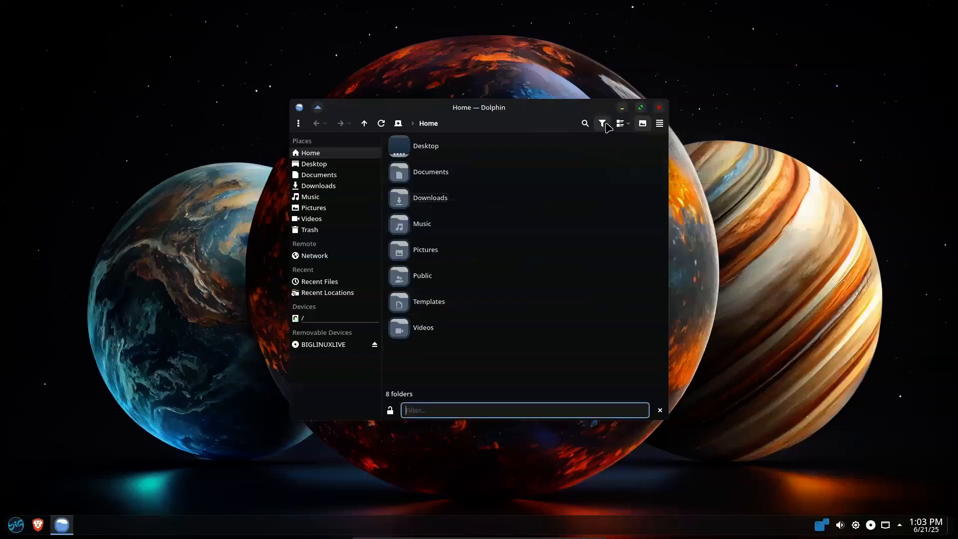
left_click(584, 123)
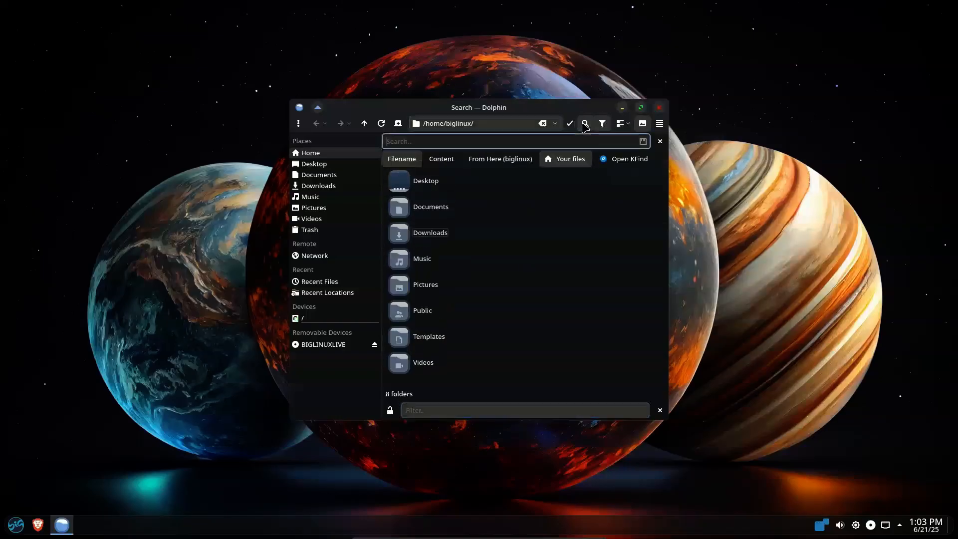
left_click(657, 107)
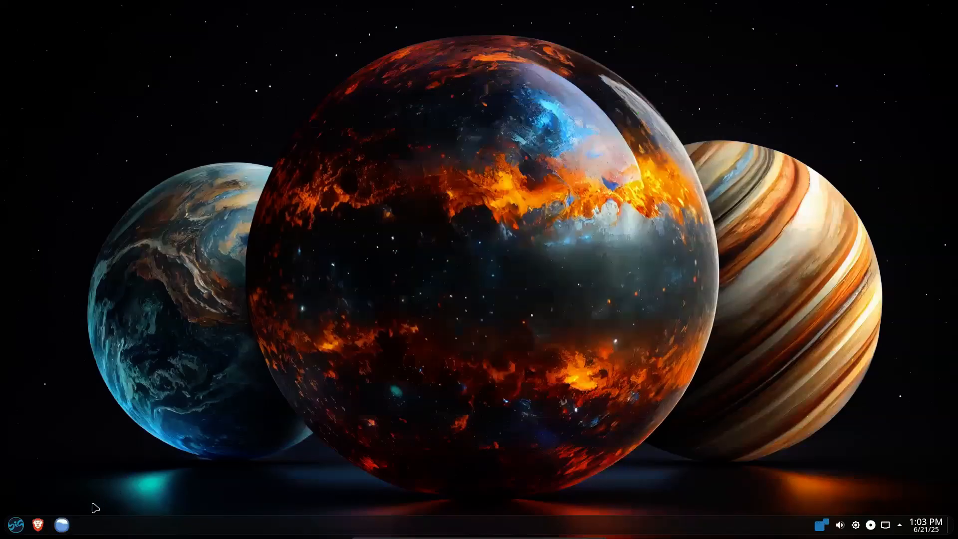
mouse_move(317, 351)
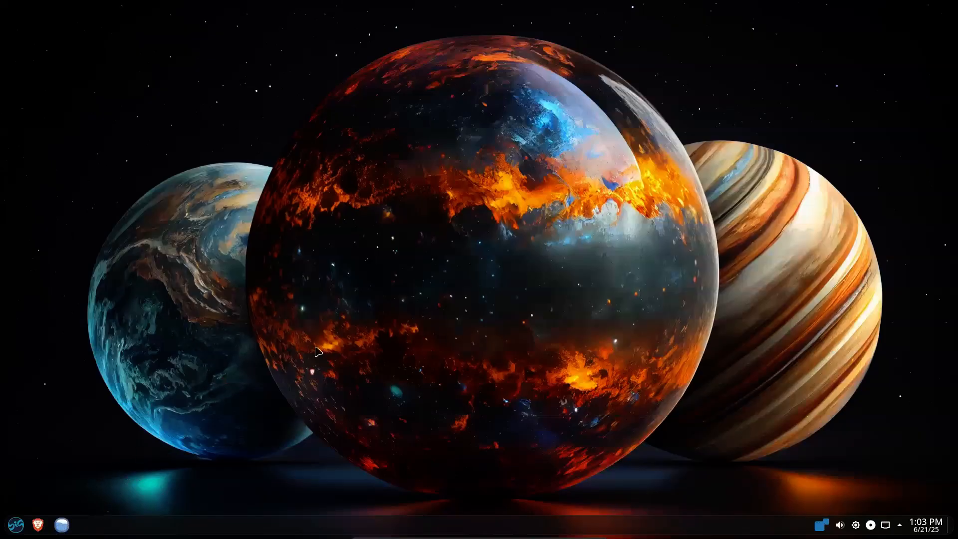
mouse_move(825, 523)
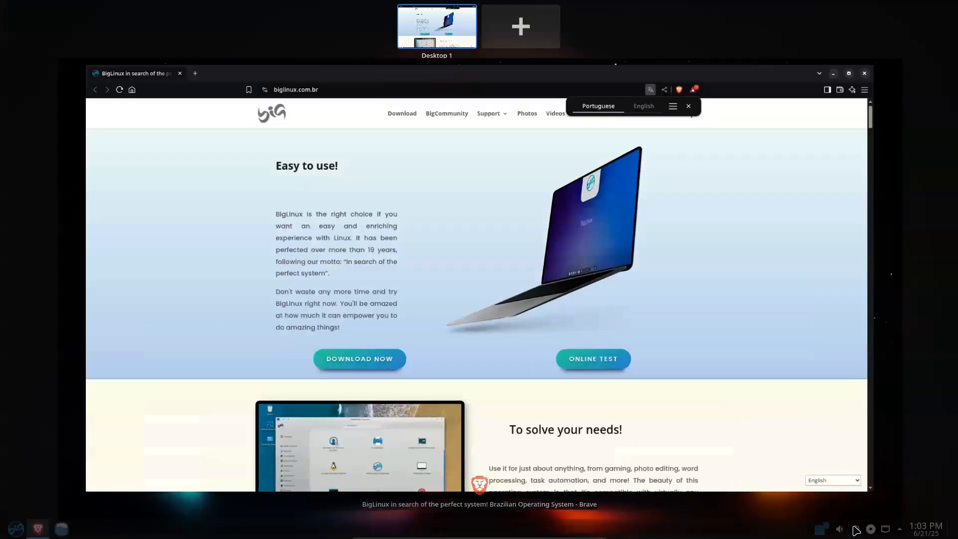
- Bring up the Brightness and Color tray settings for Night Light
left_click(875, 528)
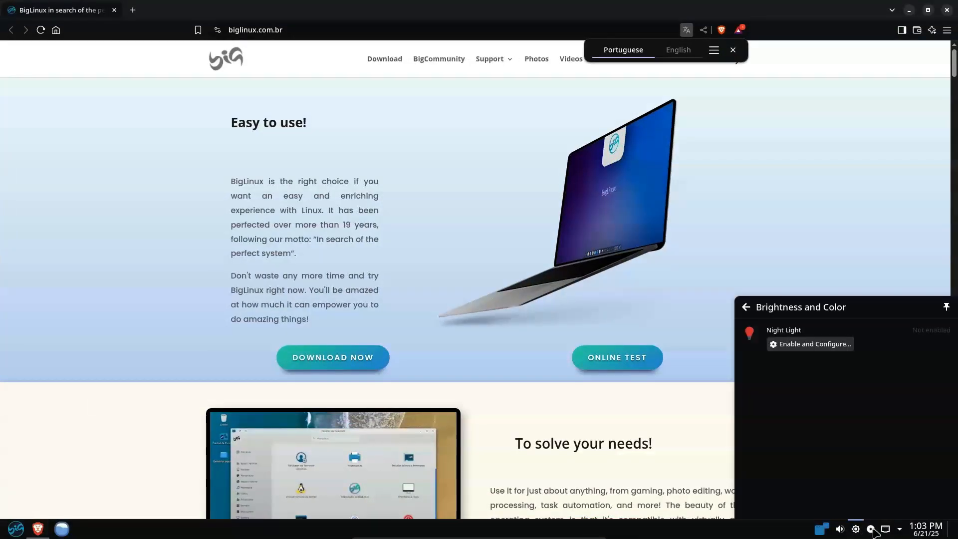
left_click(885, 528)
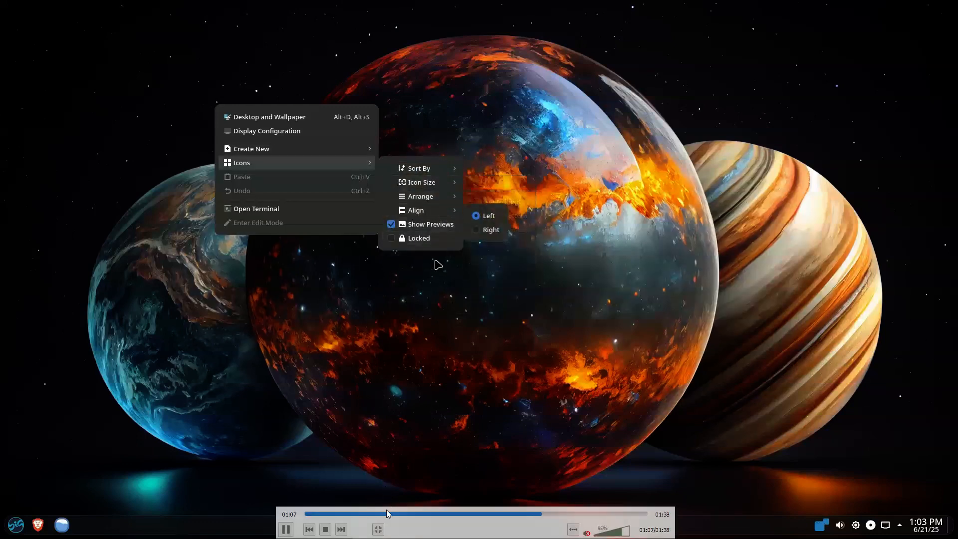
- Launch the Office 365 and Drive web apps from Webapps, then choose Shut Down
left_click(15, 524)
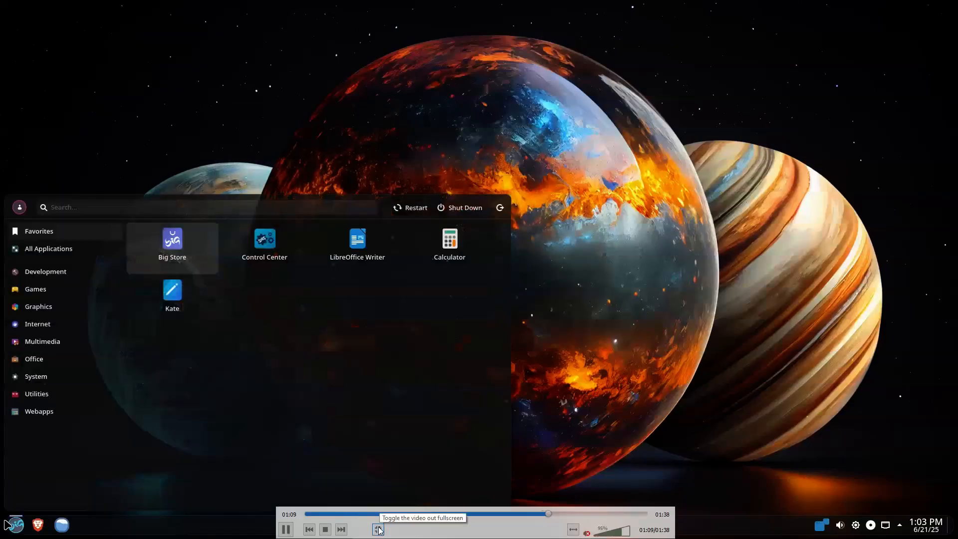
left_click(39, 411)
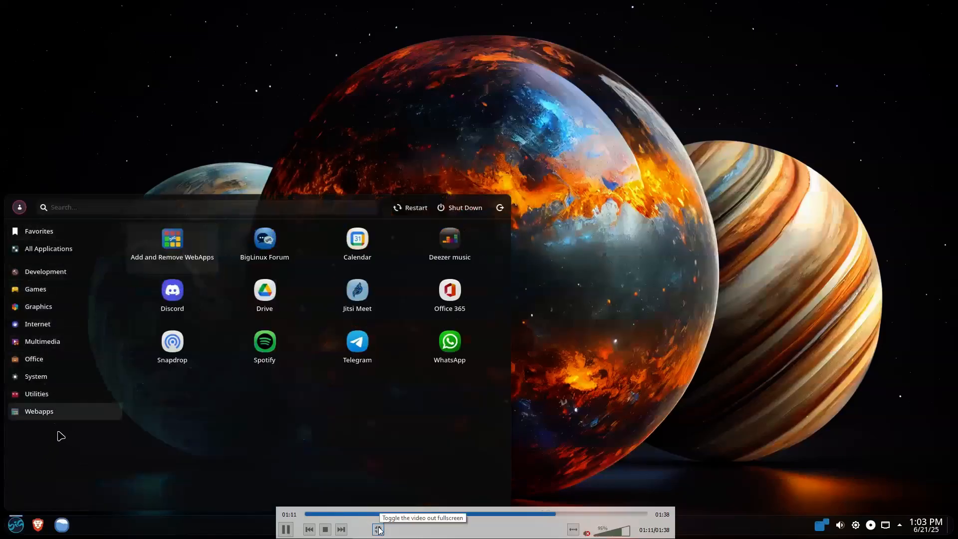
mouse_move(424, 297)
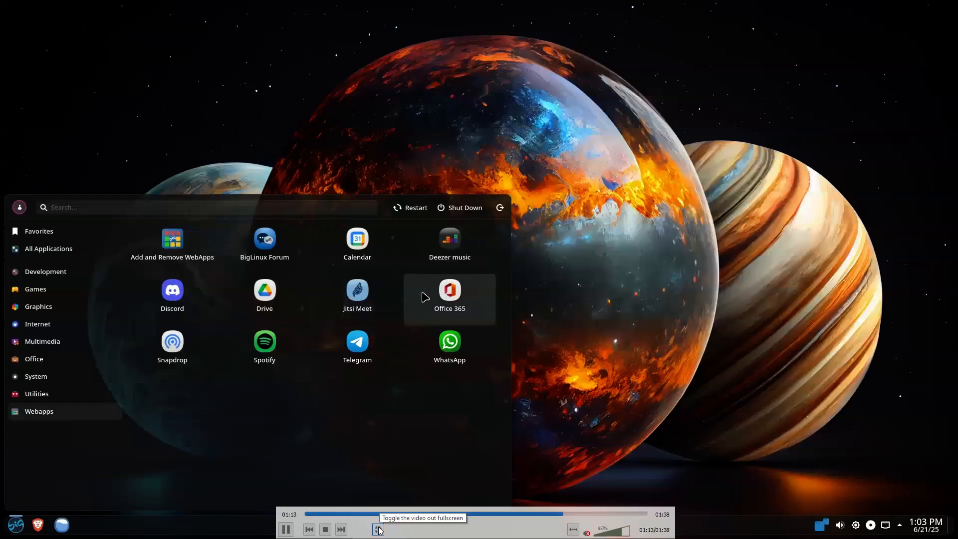
left_click(36, 233)
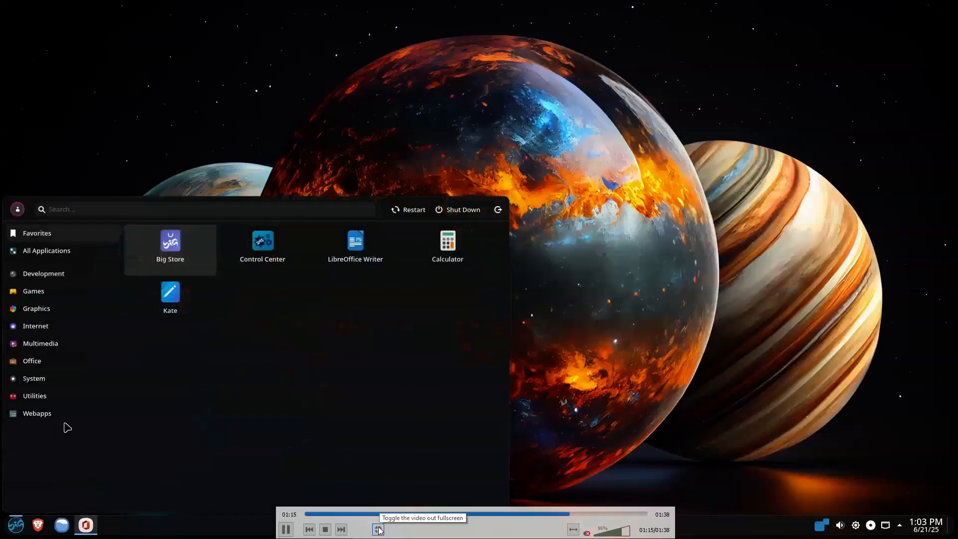
left_click(37, 413)
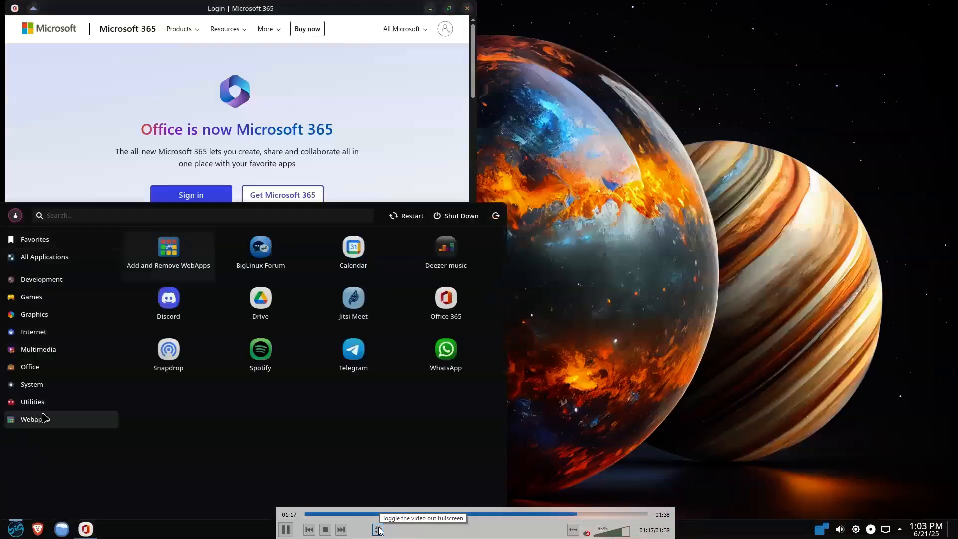
left_click(261, 300)
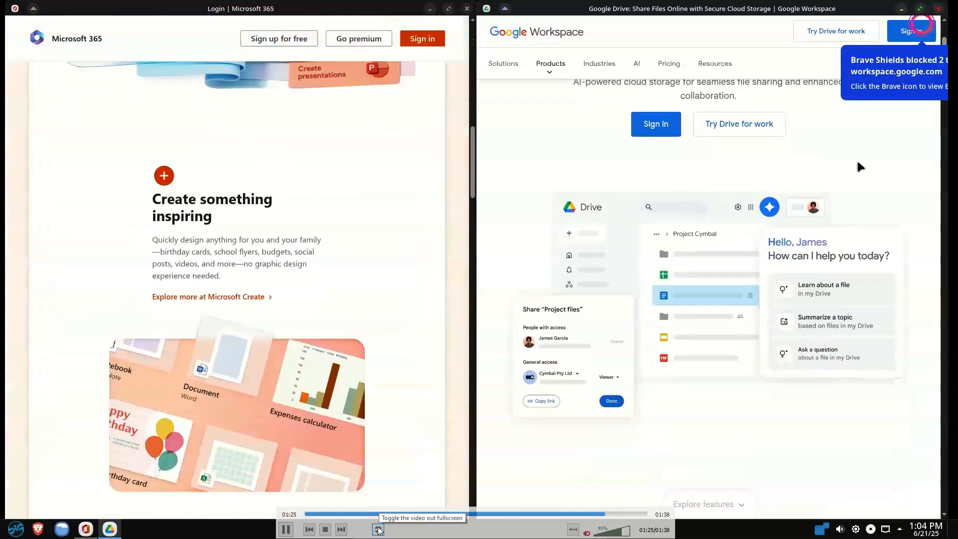
left_click(16, 529)
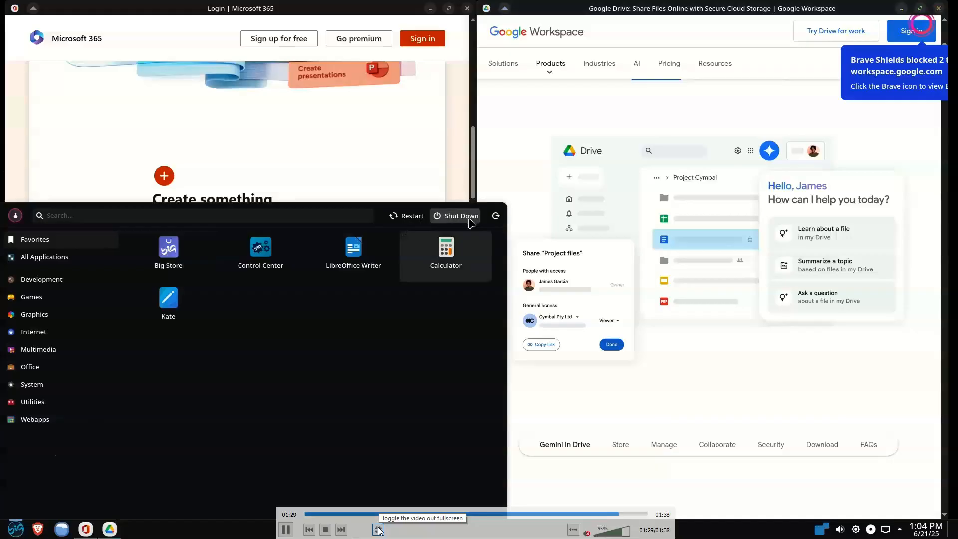
left_click(460, 215)
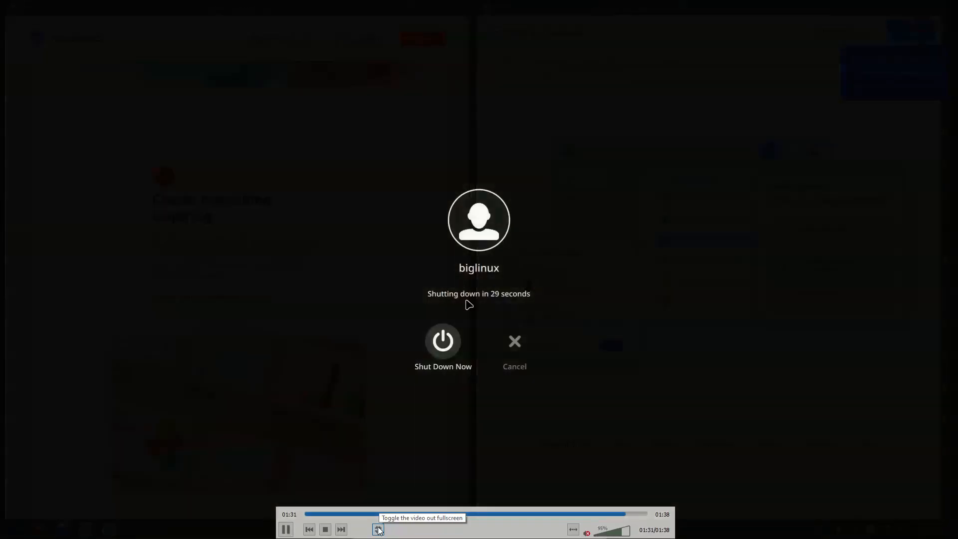
left_click(514, 348)
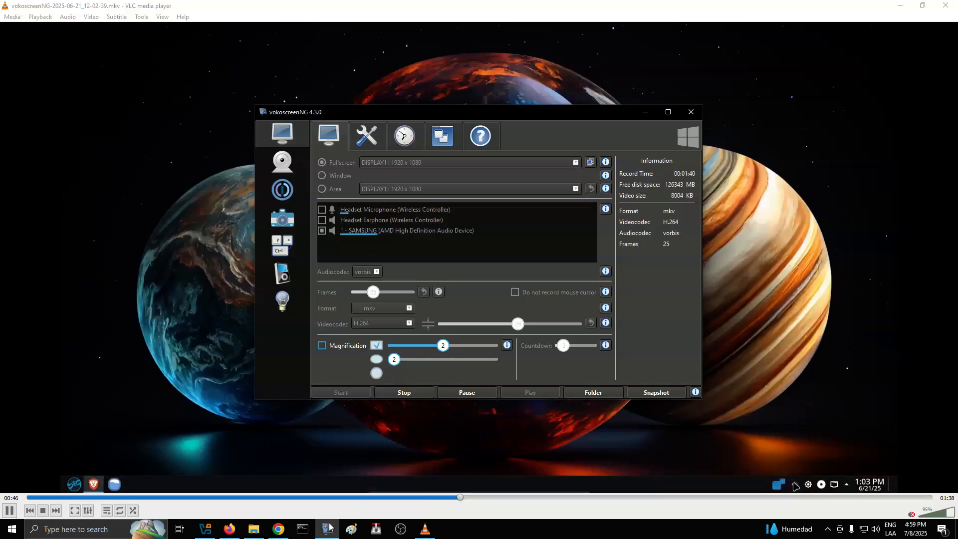
left_click(794, 484)
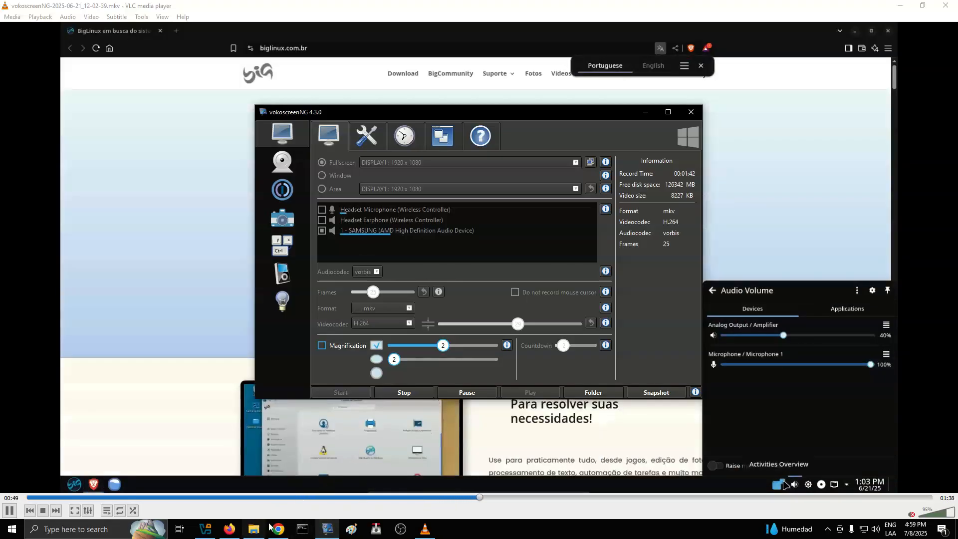
left_click(277, 529)
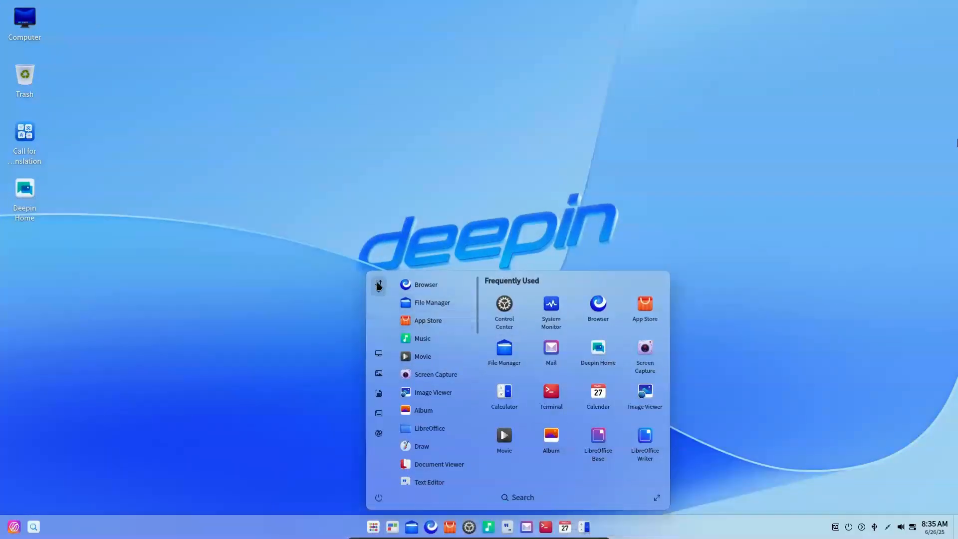
left_click(378, 283)
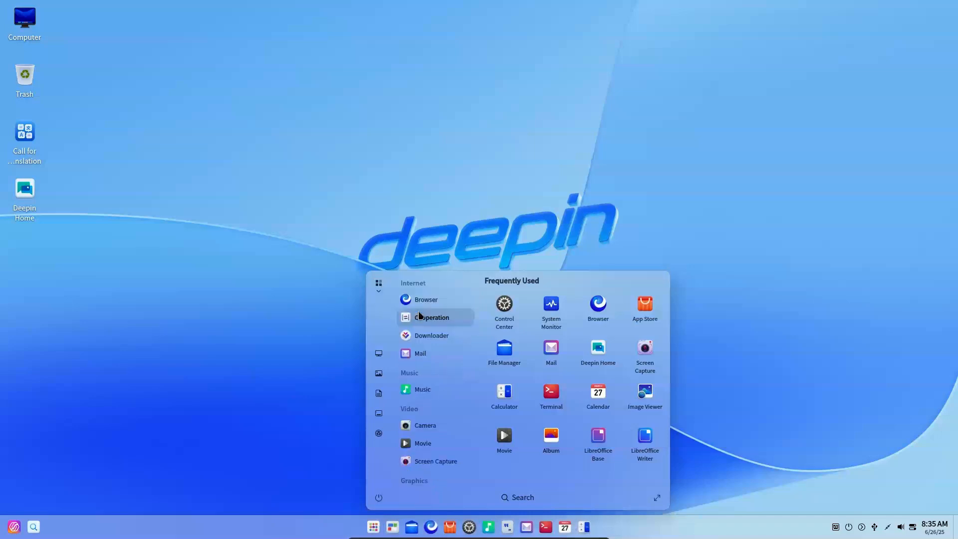
scroll("down", 3)
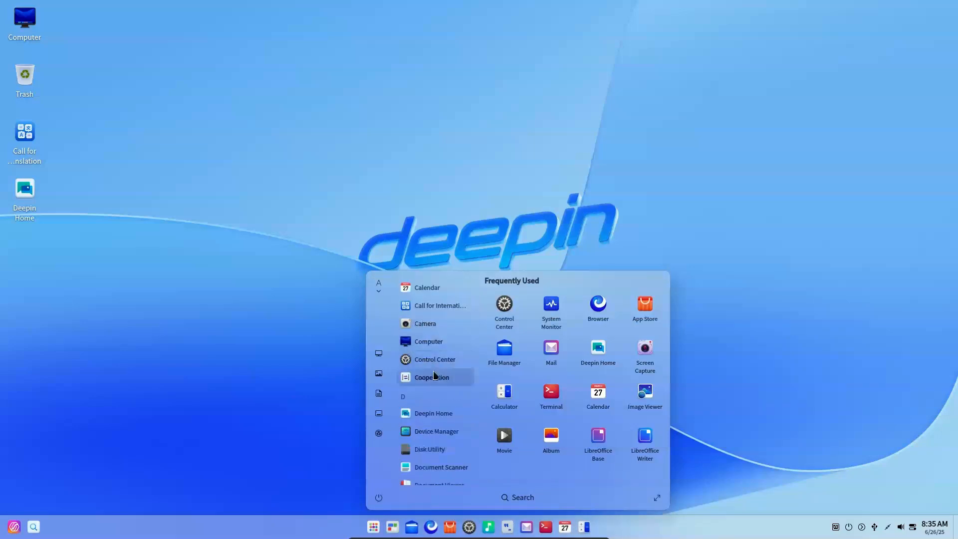
scroll("down", 3)
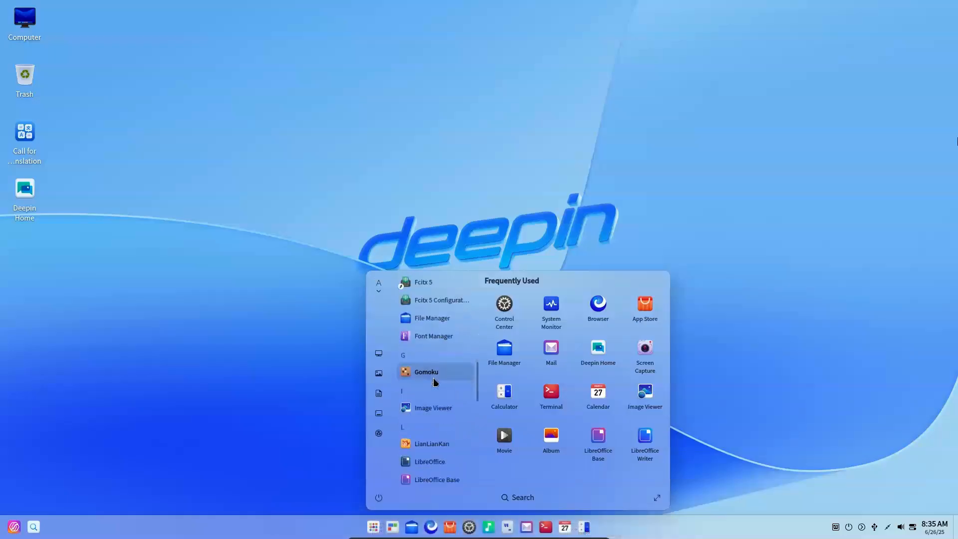
left_click(379, 285)
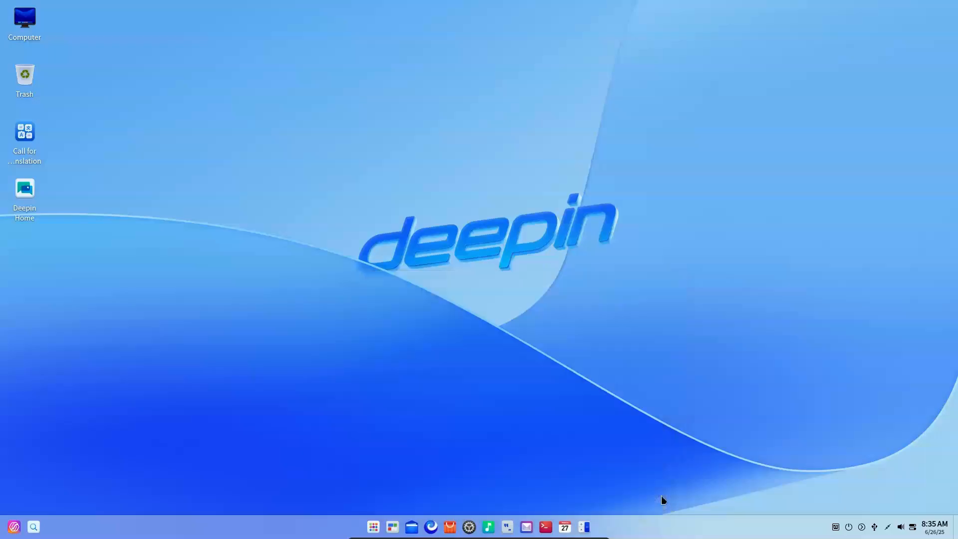
left_click(372, 527)
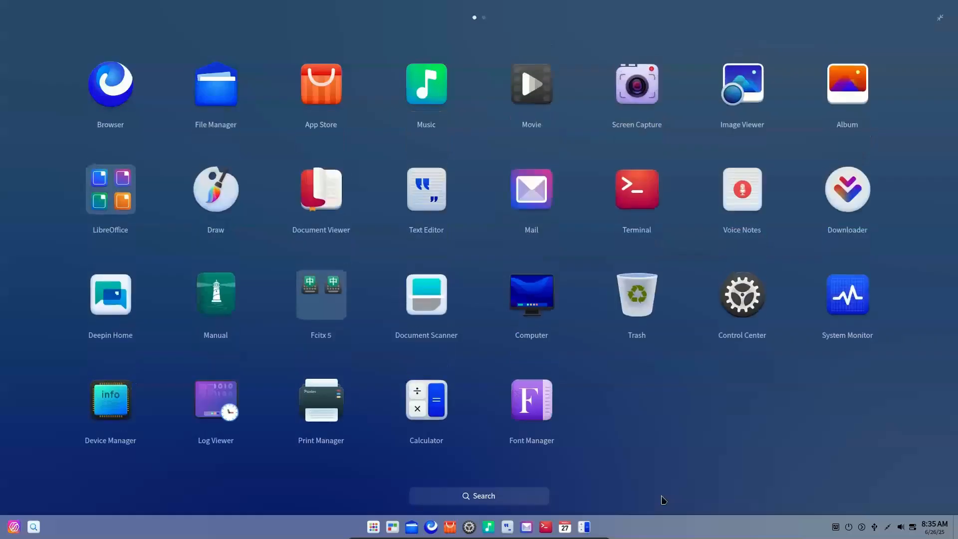
mouse_move(110, 199)
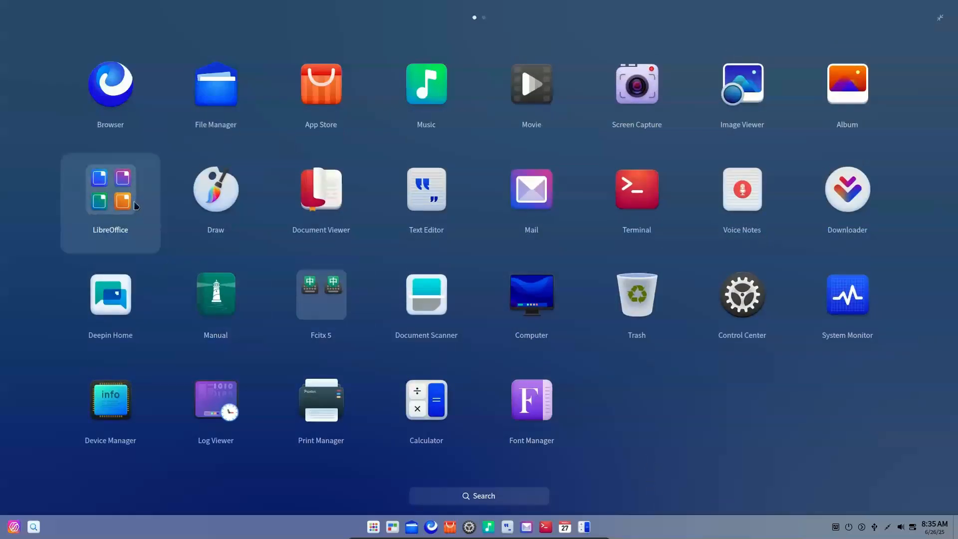
left_click(109, 189)
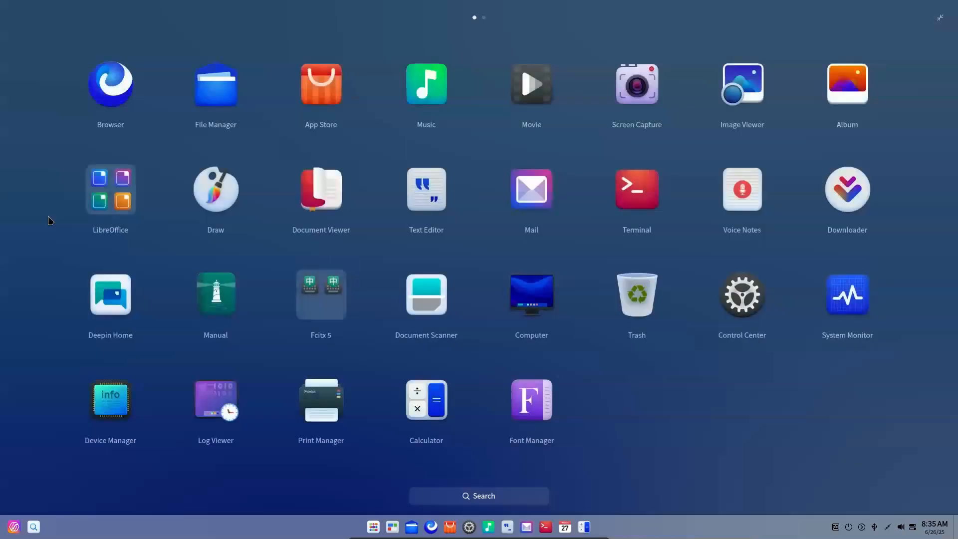
left_click(321, 294)
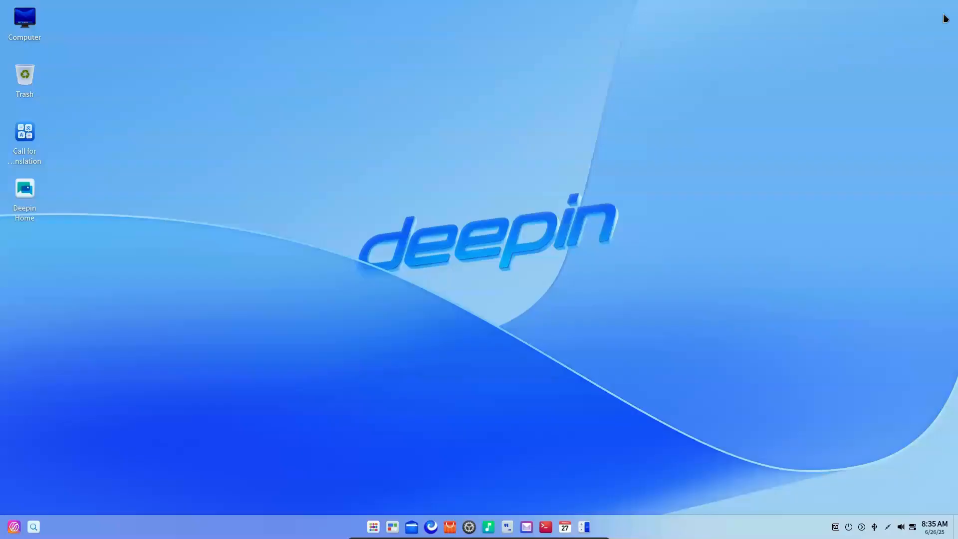
- Launch File Manager, select Downloads and Desktop, and view then dismiss the About box
left_click(372, 527)
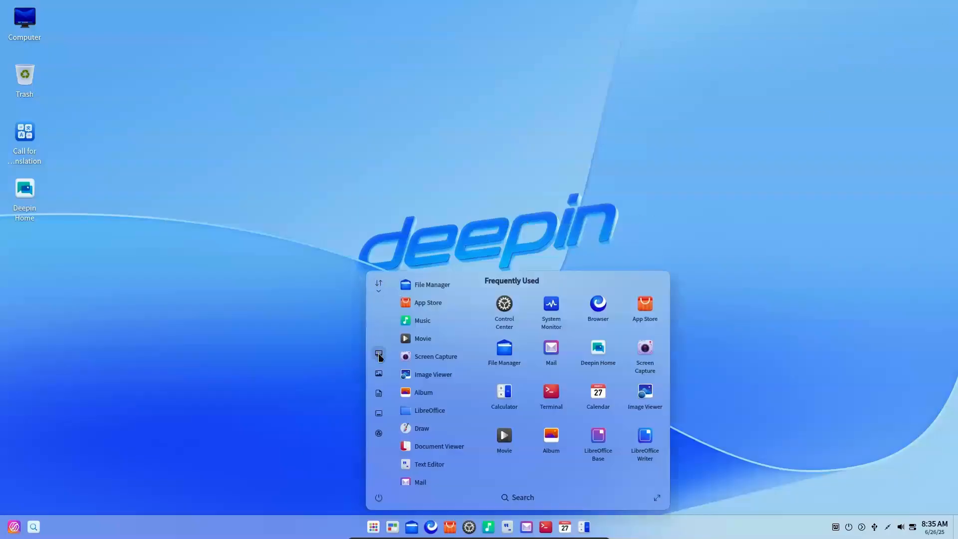
left_click(431, 284)
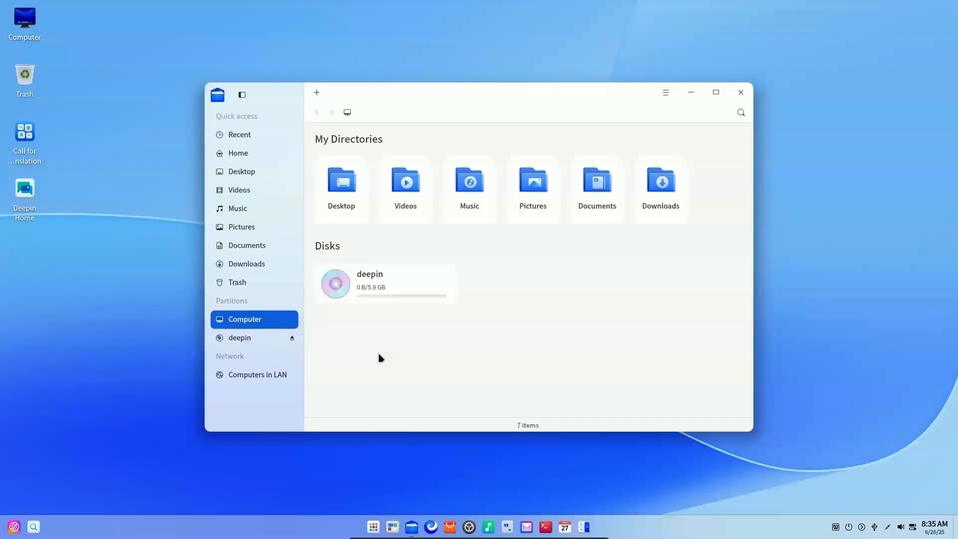
left_click(661, 183)
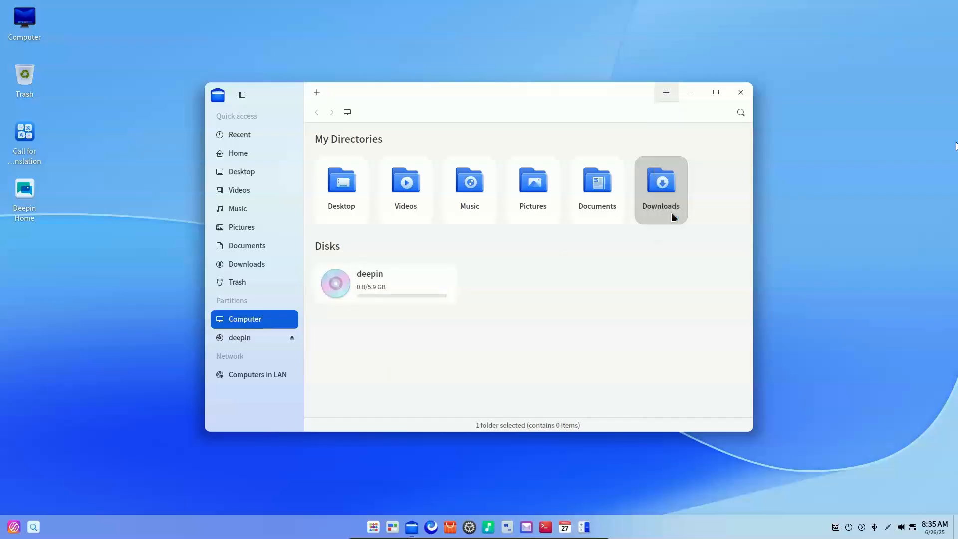
left_click(664, 92)
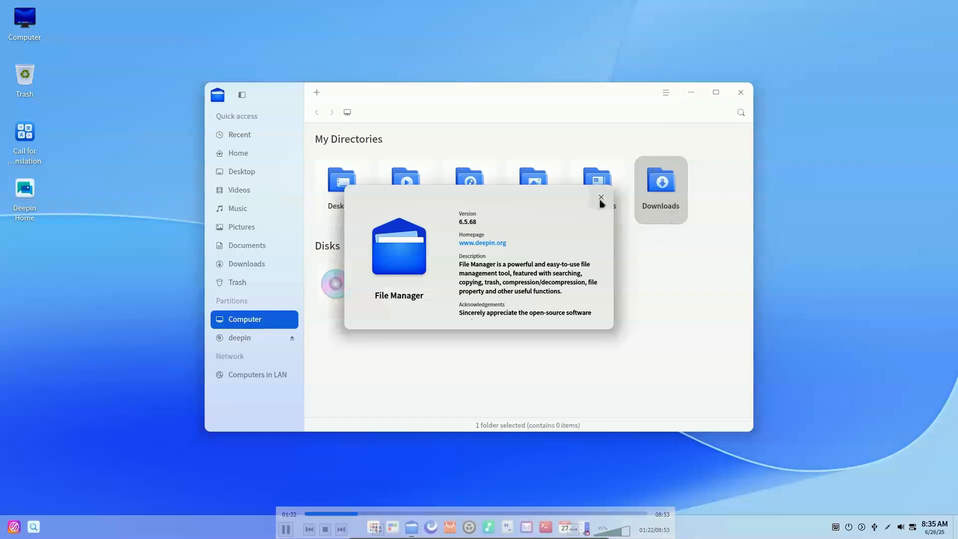
left_click(601, 198)
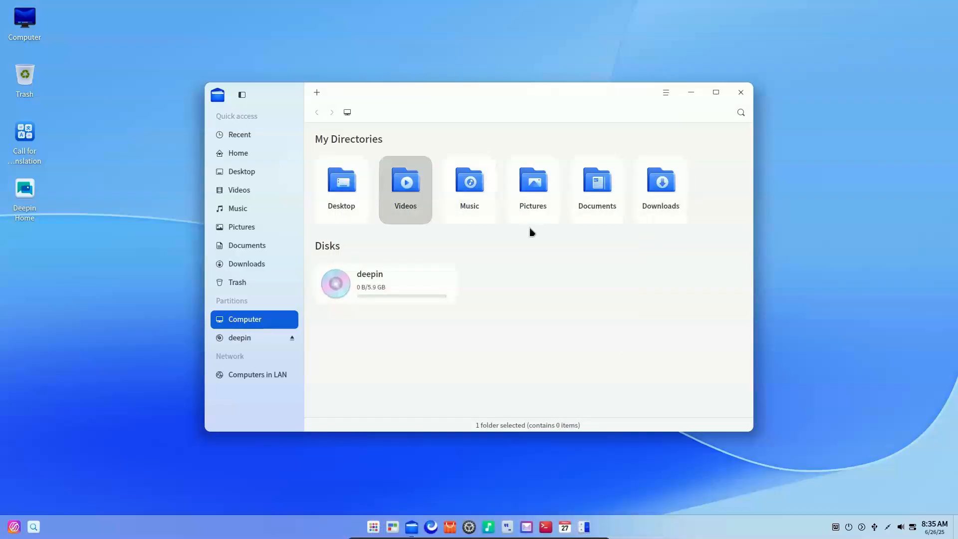
left_click(340, 186)
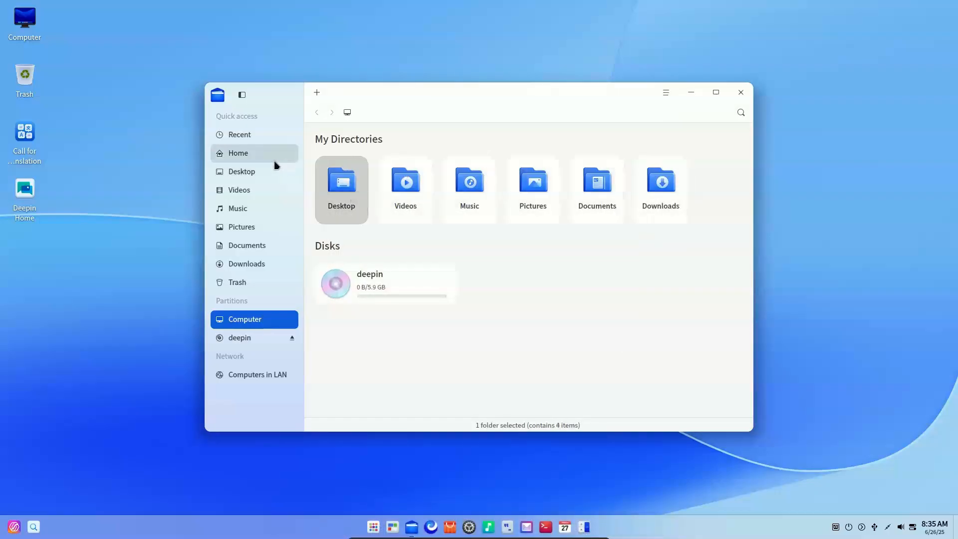
- List Home in detailed view, check display options, and reveal the advanced search filters
left_click(238, 153)
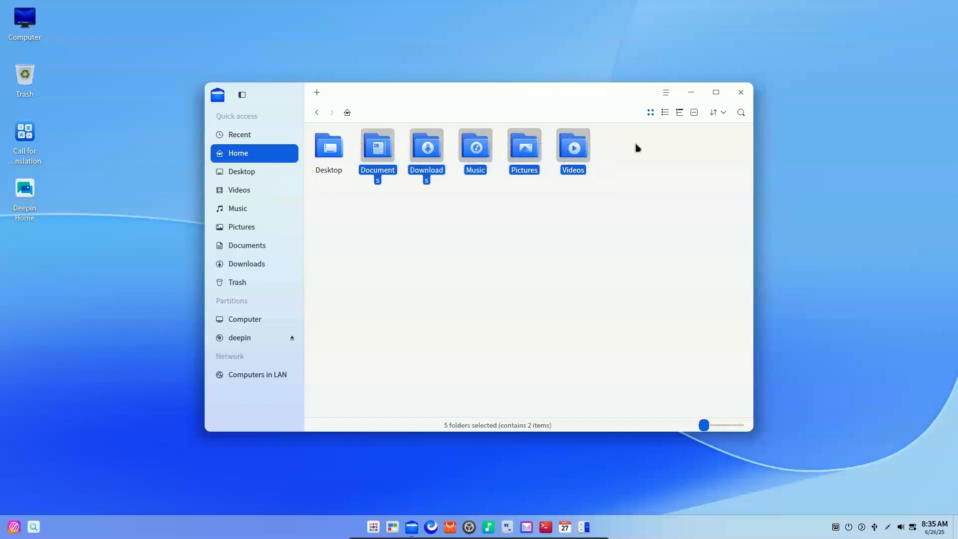
left_click(678, 112)
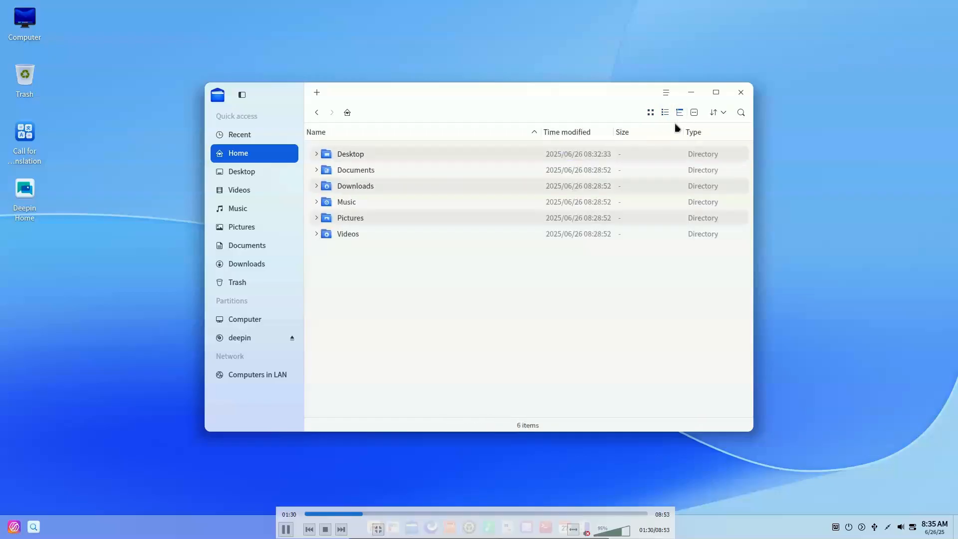
left_click(693, 112)
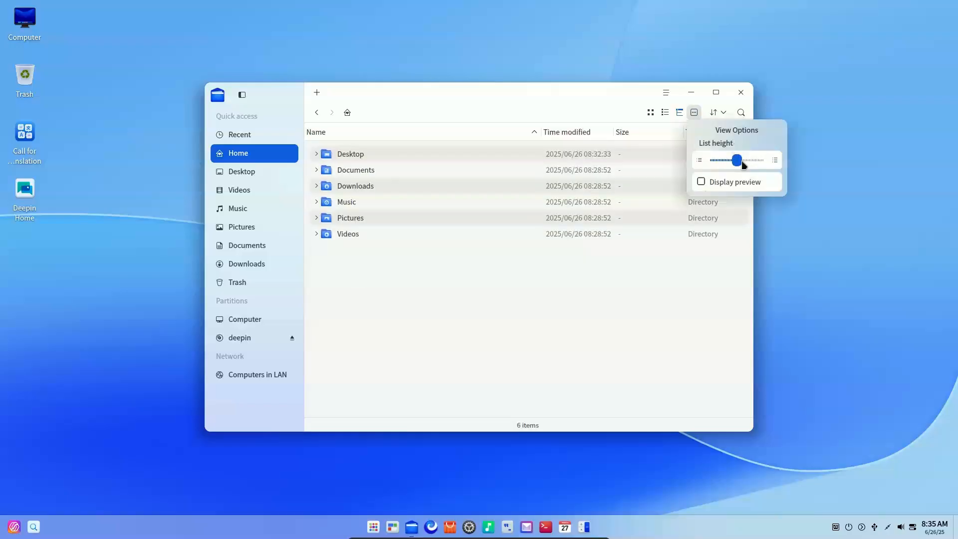
left_click(701, 182)
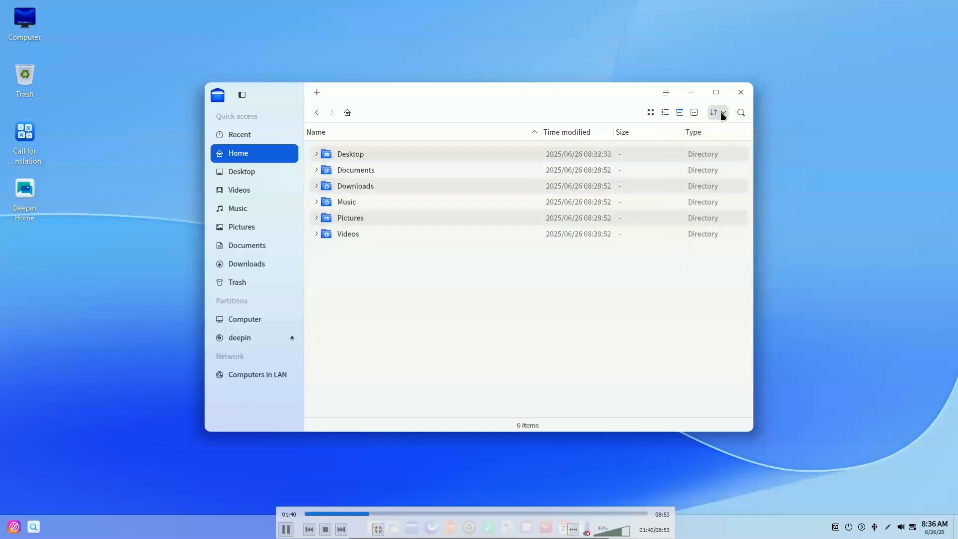
left_click(740, 112)
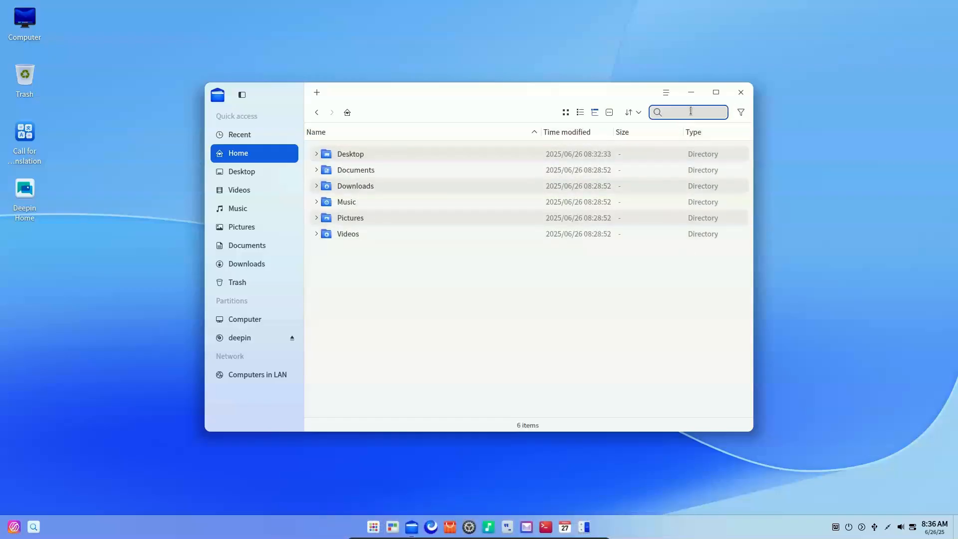
left_click(740, 111)
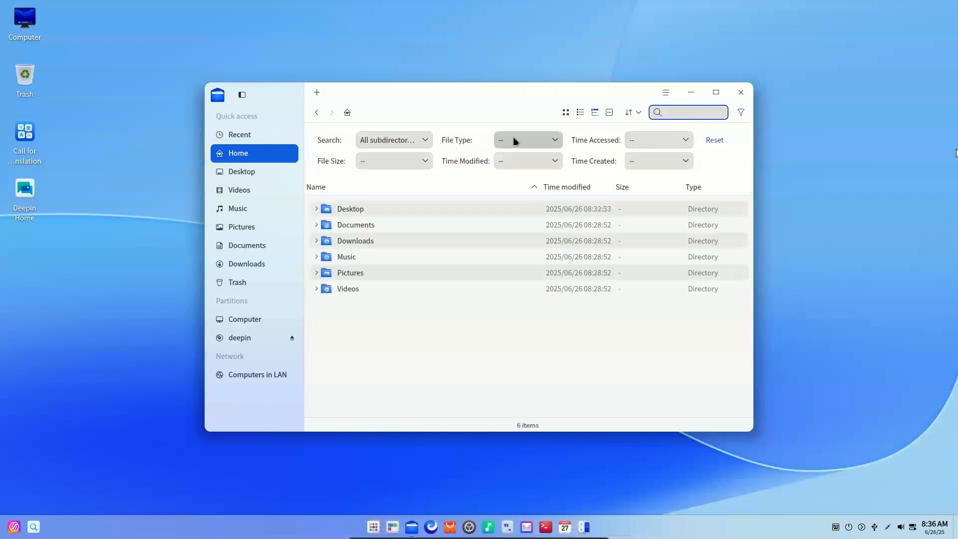
left_click(609, 348)
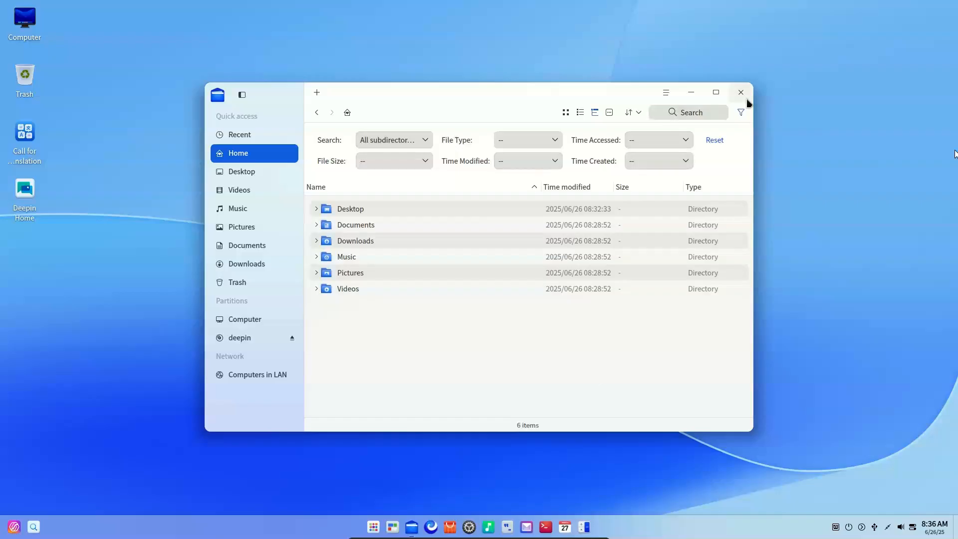
left_click(740, 93)
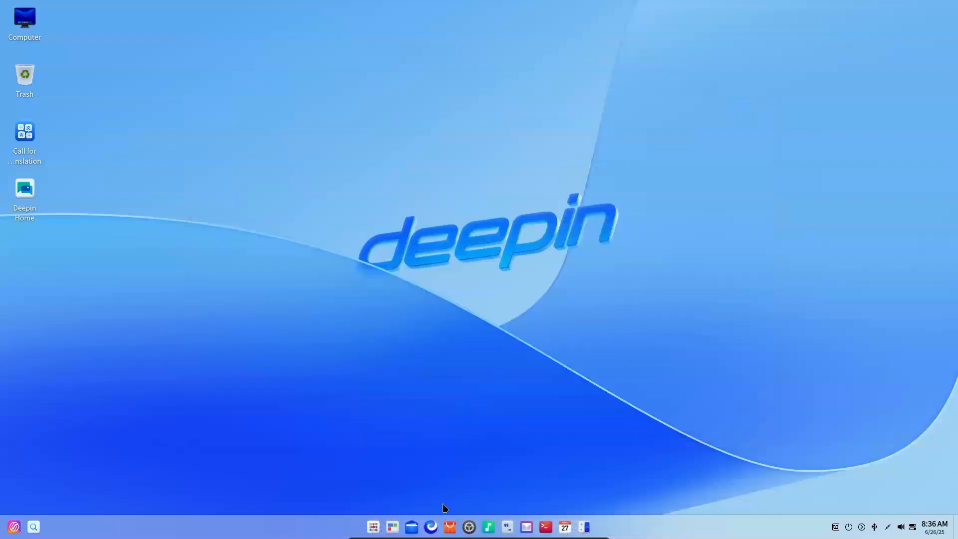
mouse_move(435, 515)
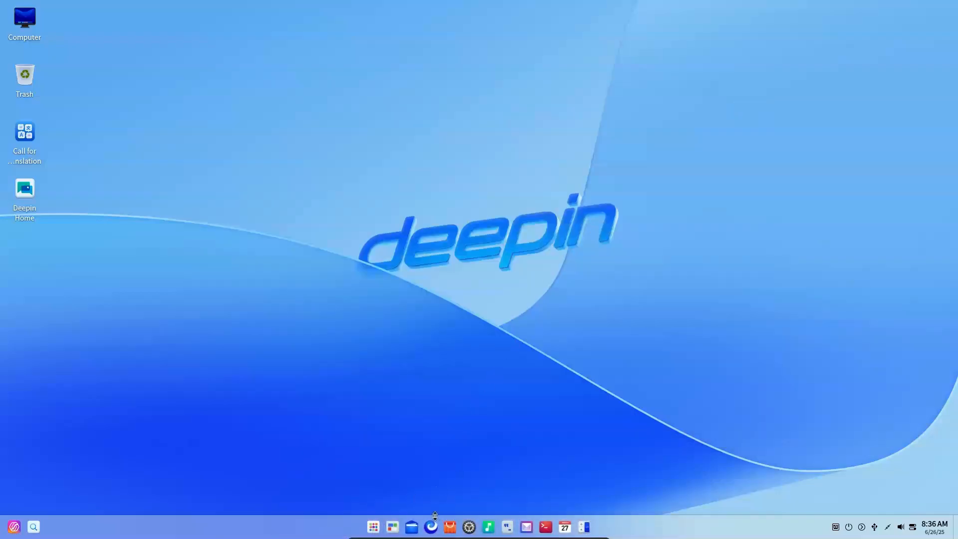
mouse_move(506, 468)
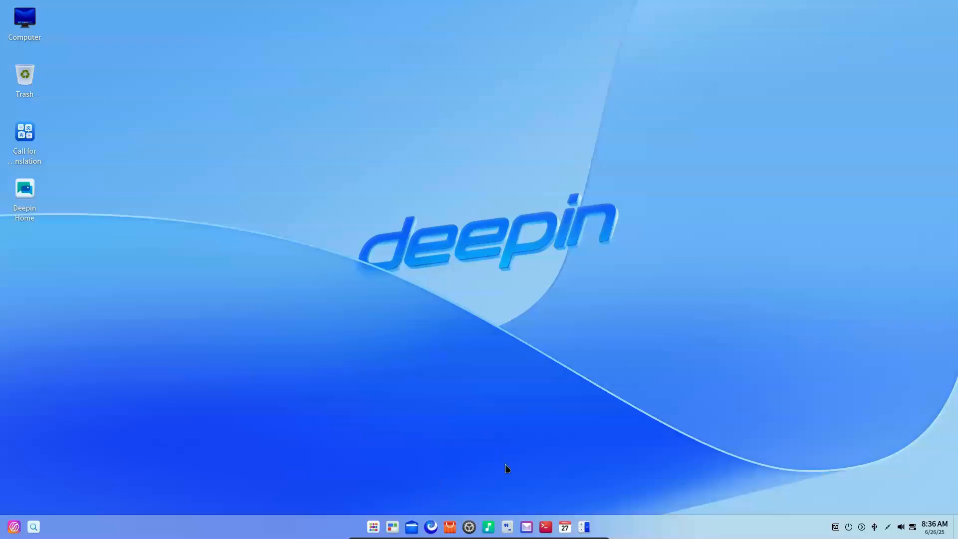
mouse_move(520, 459)
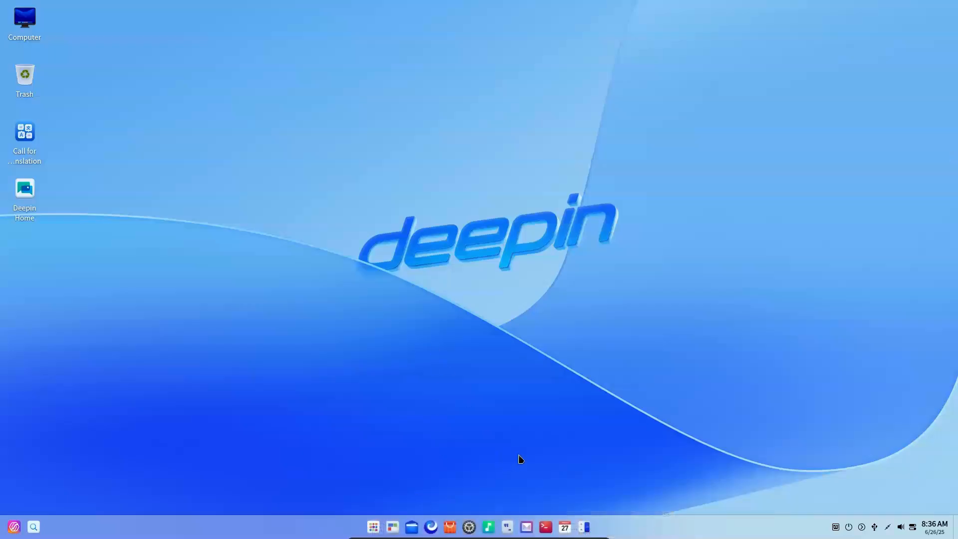
left_click(430, 526)
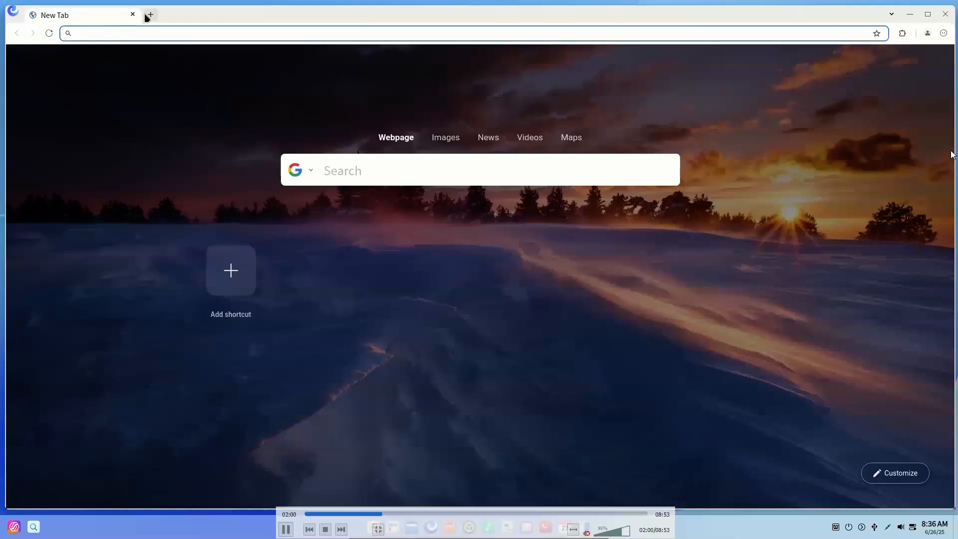
- Open a second new tab in deepin Browser and show its main menu
left_click(149, 14)
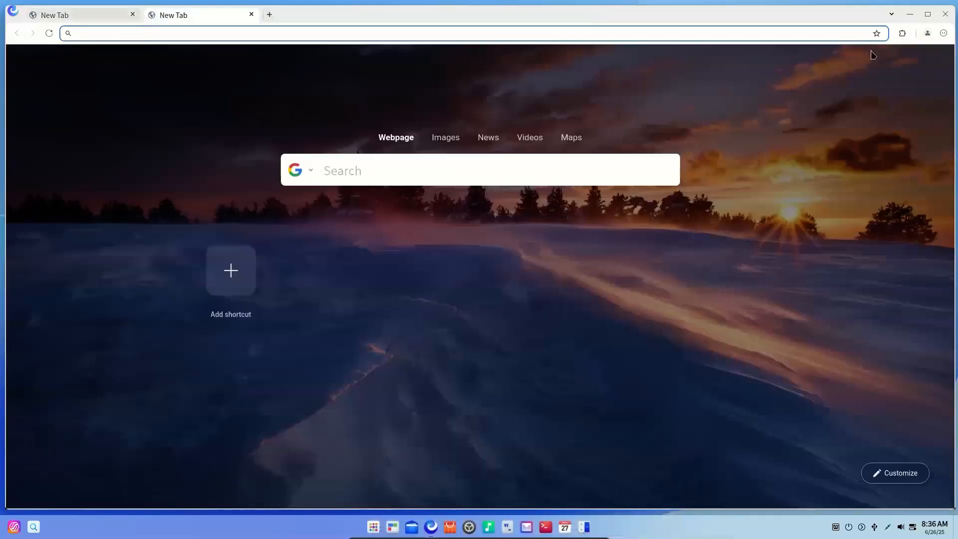
mouse_move(944, 36)
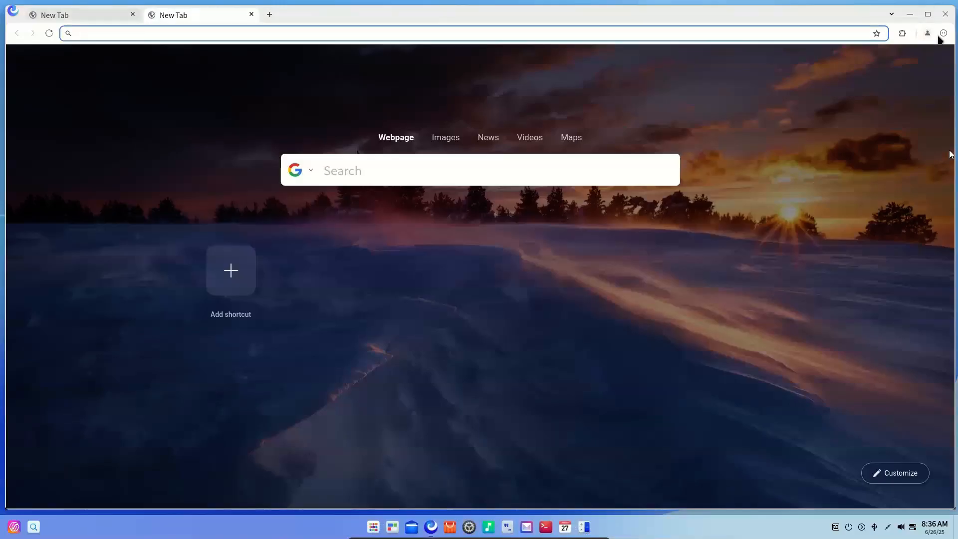
left_click(943, 32)
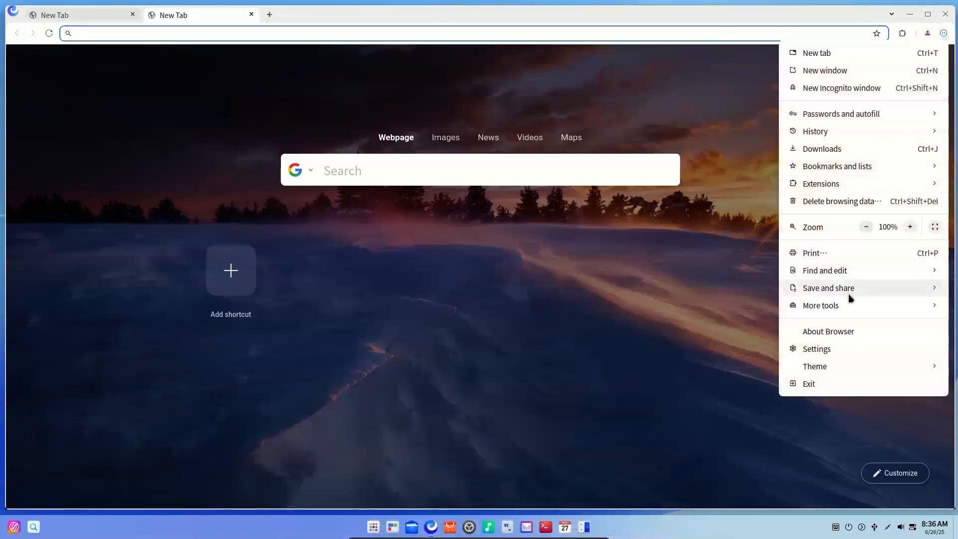
left_click(829, 331)
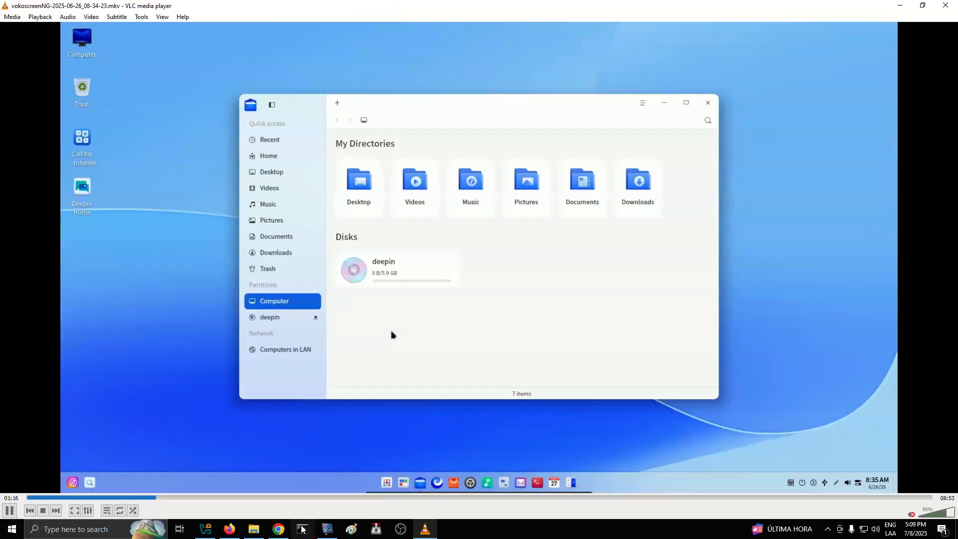
- Keep the vokoscreenNG .mkv recording playing in the VLC window
left_click(327, 528)
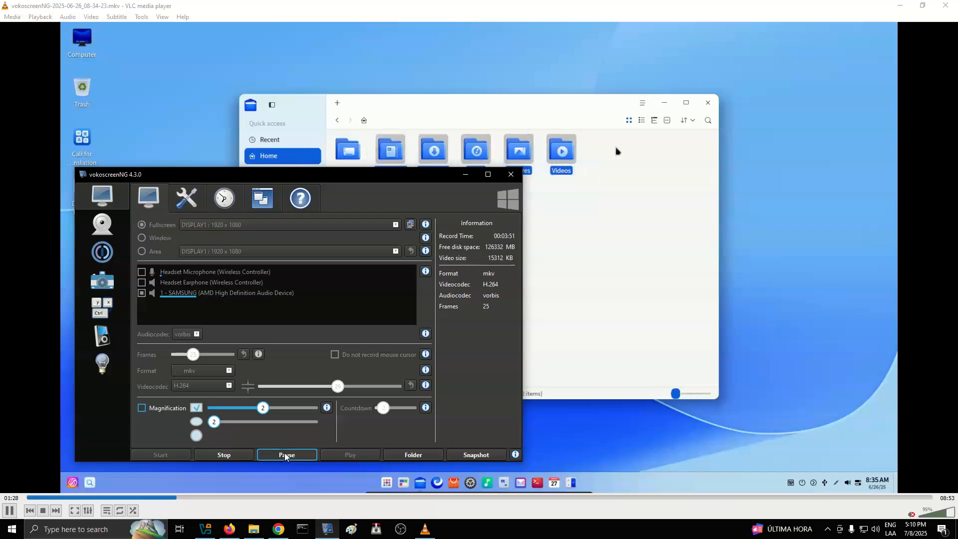
left_click(653, 120)
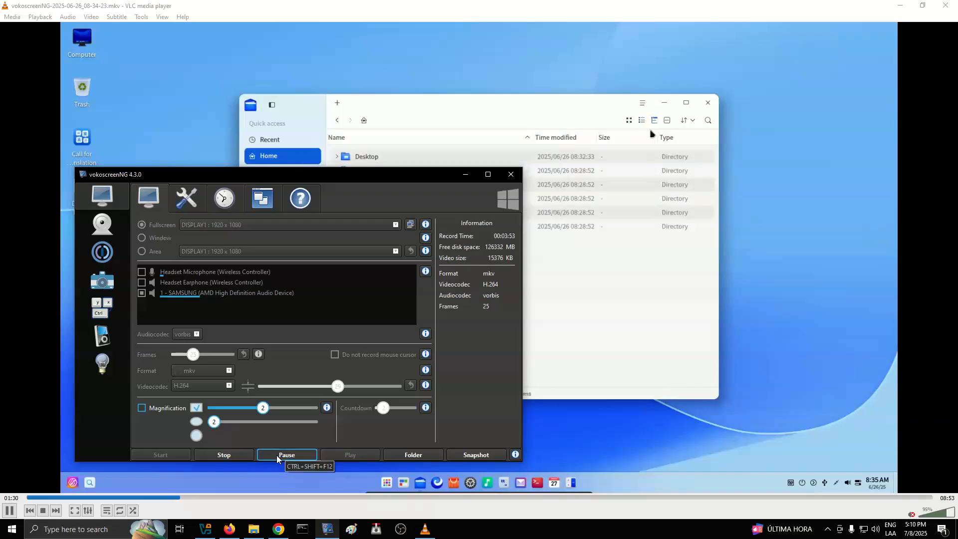
left_click(667, 119)
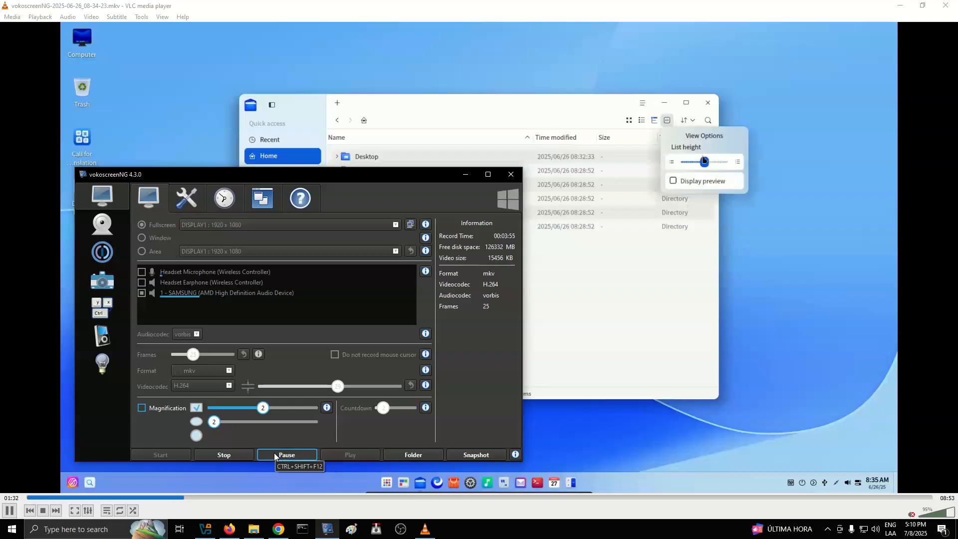
left_click(278, 529)
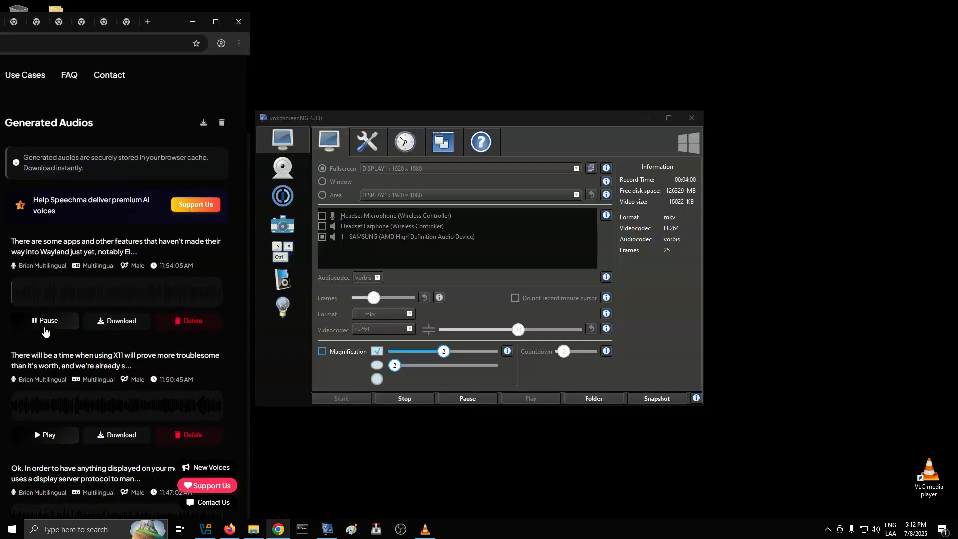
mouse_move(424, 528)
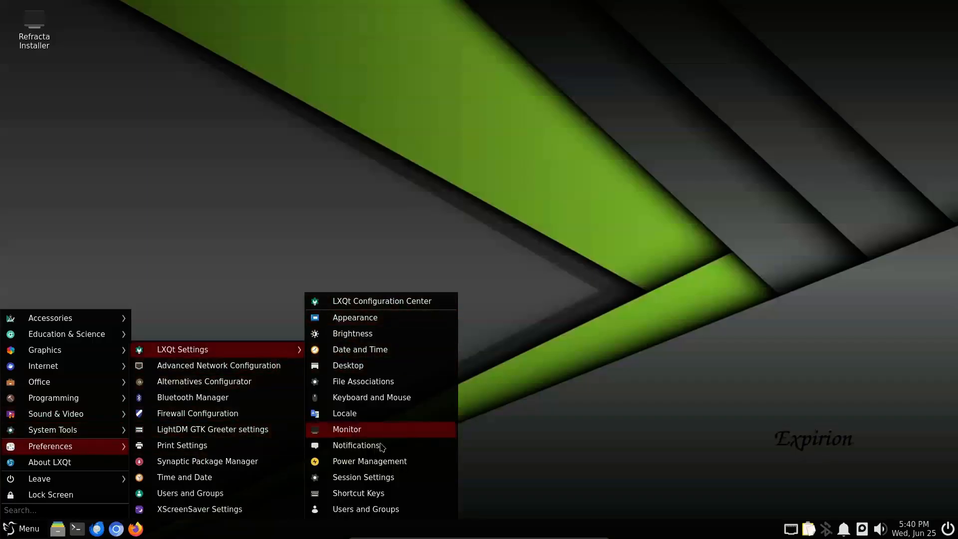
- Close the About LXQt dialog, launch QTerminal, and exit VLC fullscreen
left_click(50, 462)
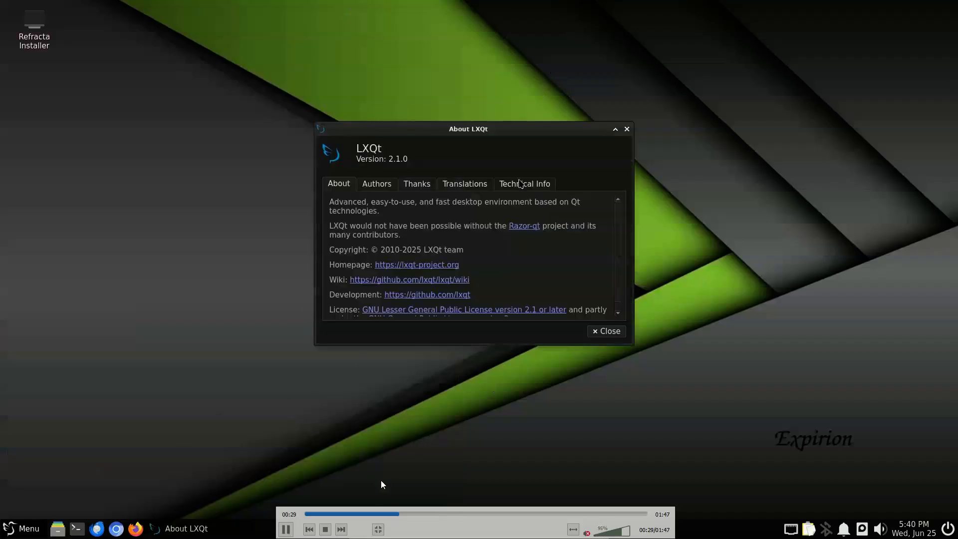
left_click(605, 330)
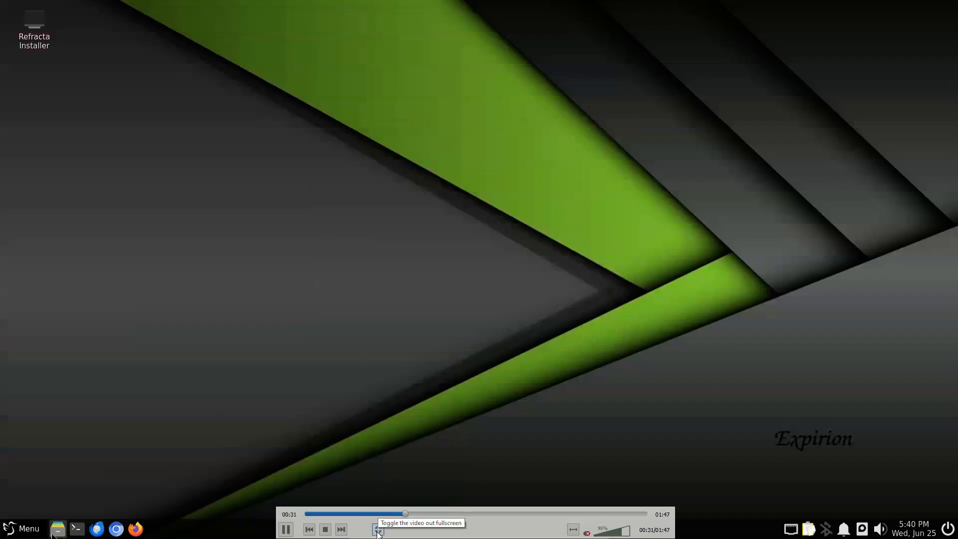
left_click(76, 528)
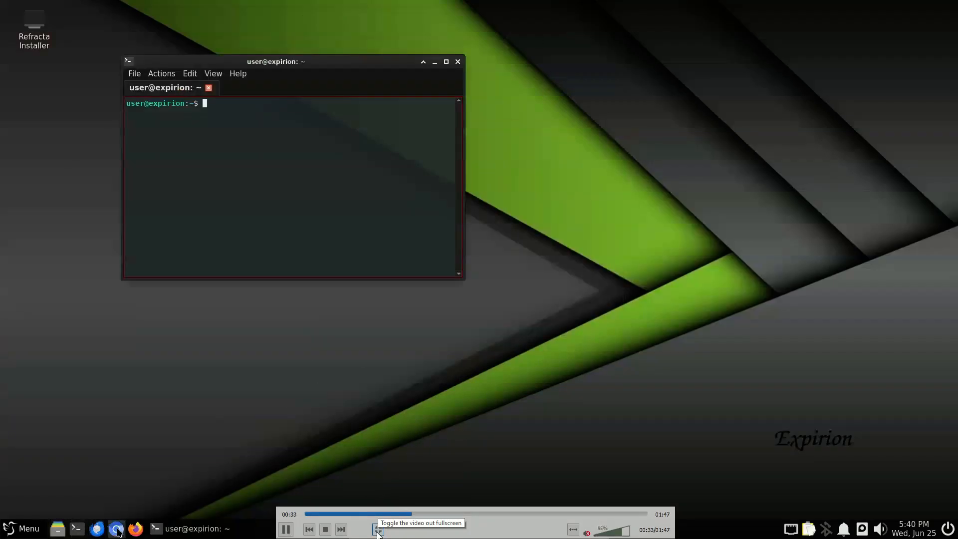
left_click(378, 529)
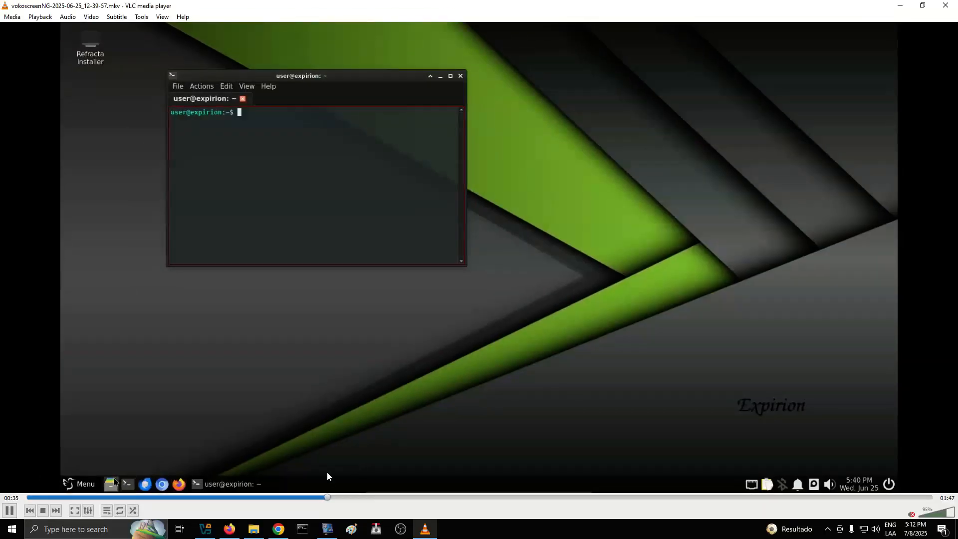
- Raise the Chrome generated-audios window, then bring vokoscreenNG to the front
left_click(278, 529)
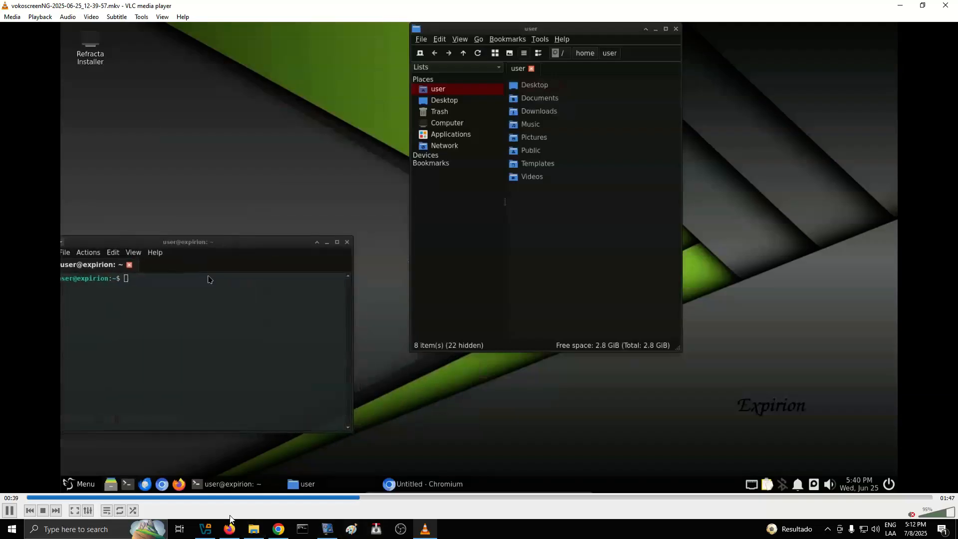
left_click(302, 528)
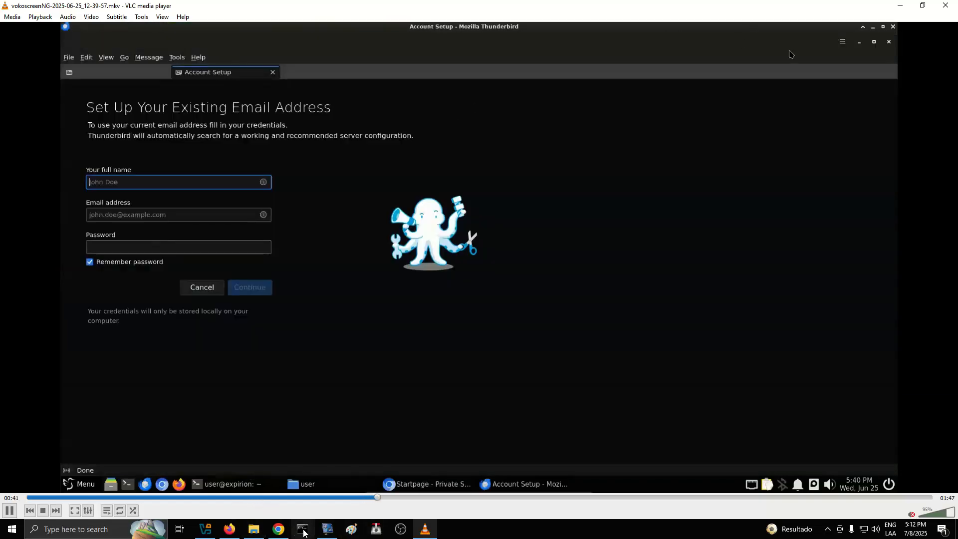
left_click(277, 529)
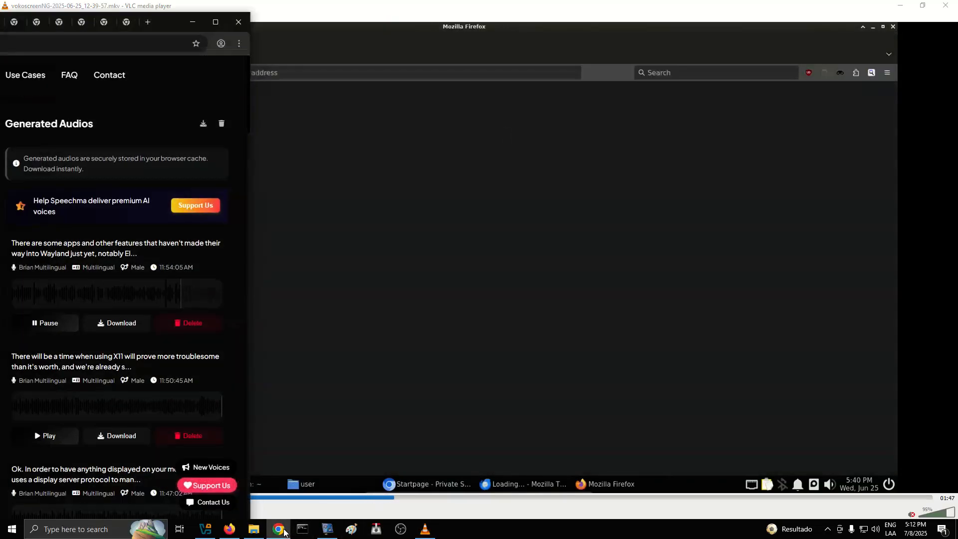
left_click(326, 533)
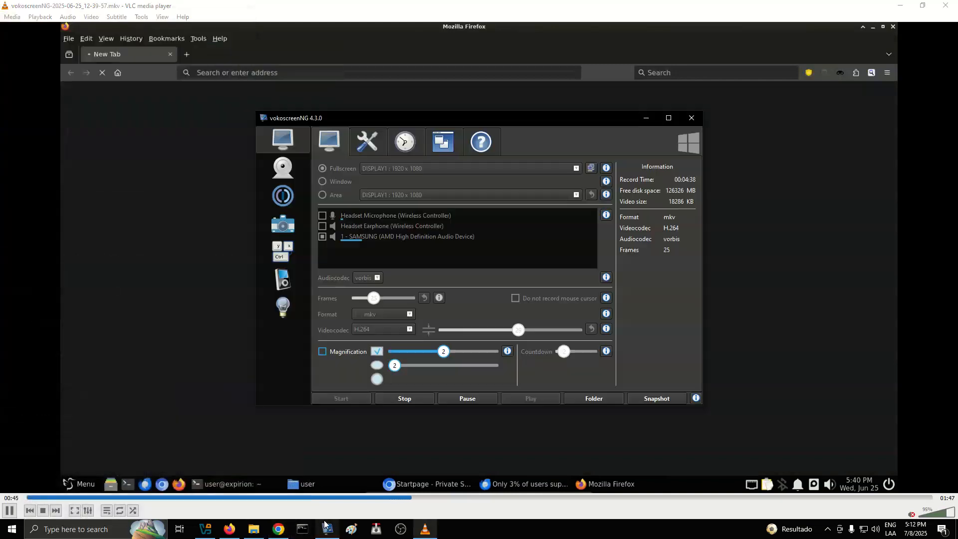